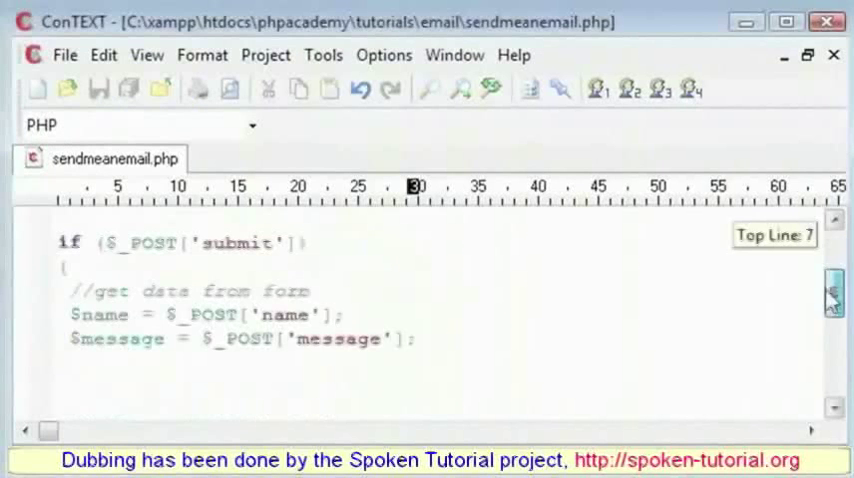
# Write an if ($name&&$message) block with empty braces below the $message assignment
pyautogui.moveTo(68, 292); pyautogui.dragTo(420, 314)
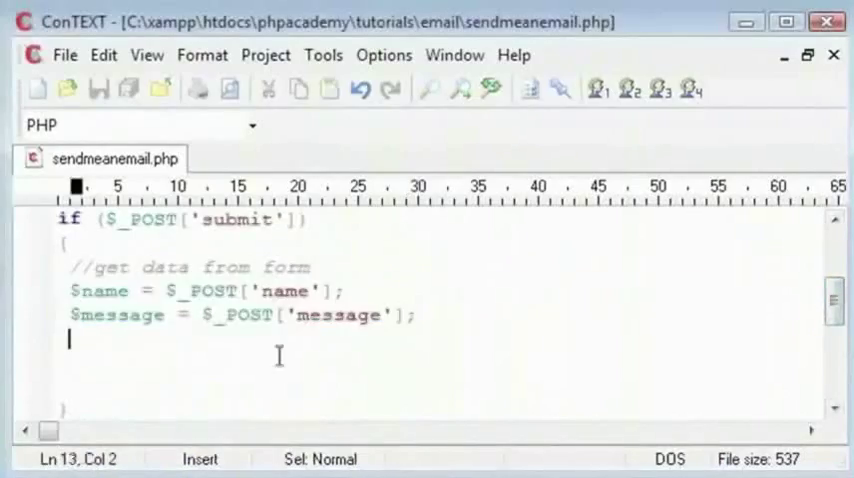
pyautogui.press('Return')
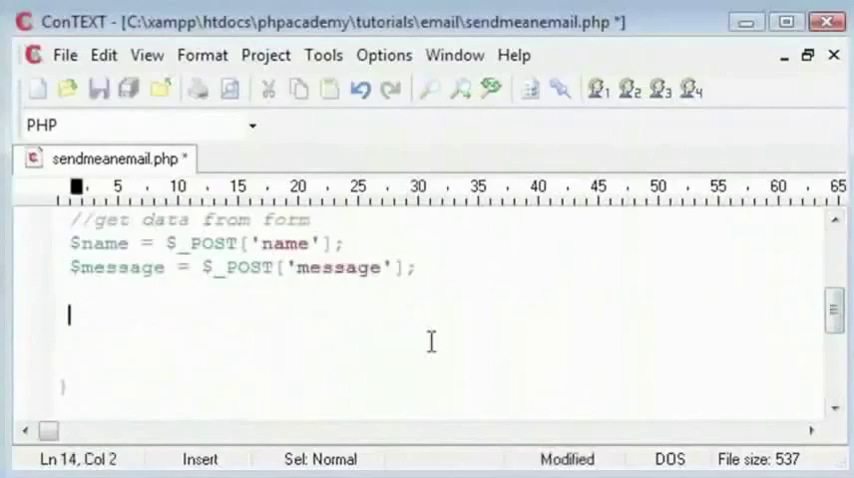
pyautogui.write('if ()')
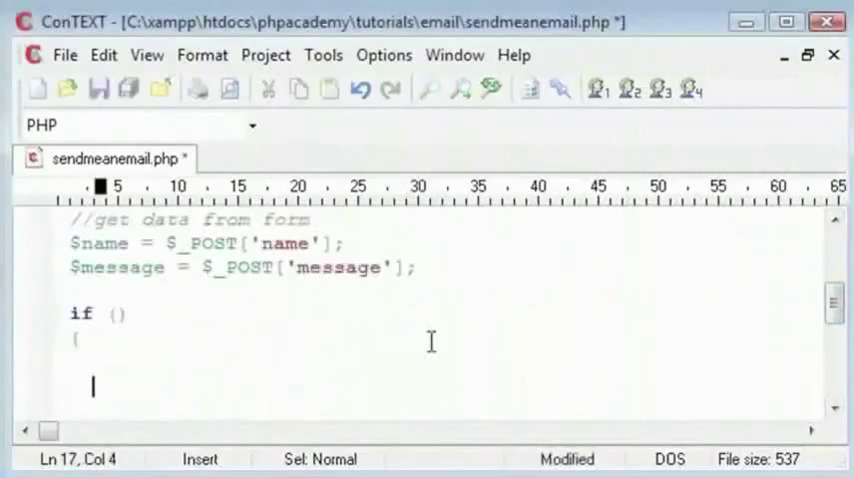
pyautogui.write('$')
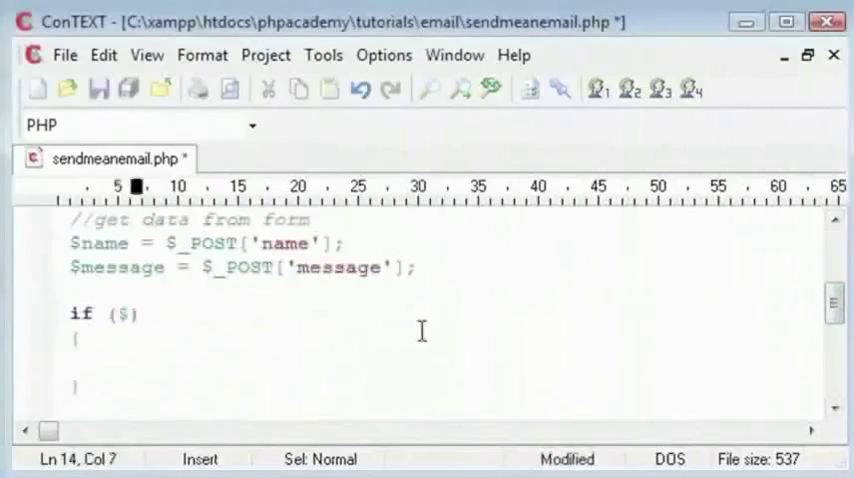
pyautogui.write('name')
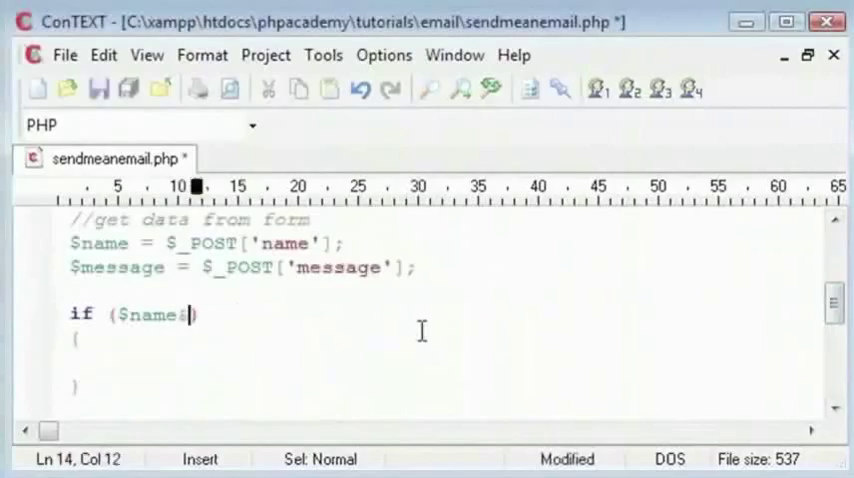
pyautogui.write('&$message')
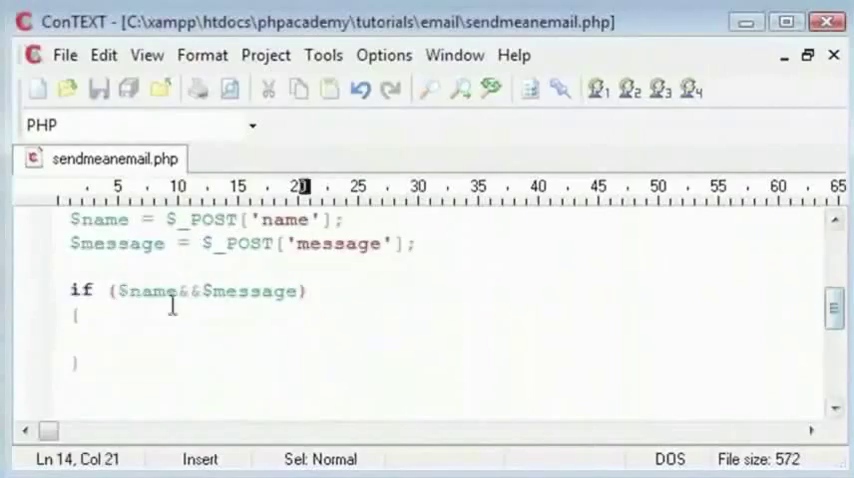
pyautogui.doubleClick(250, 292)
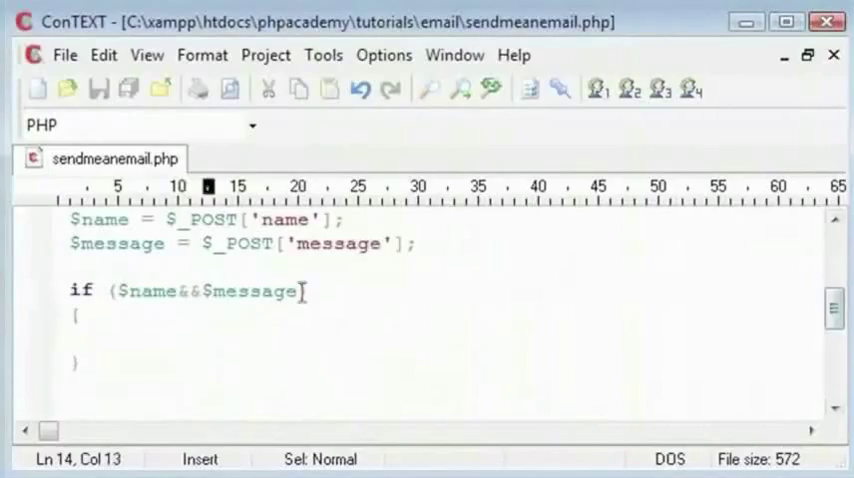
pyautogui.write(')')
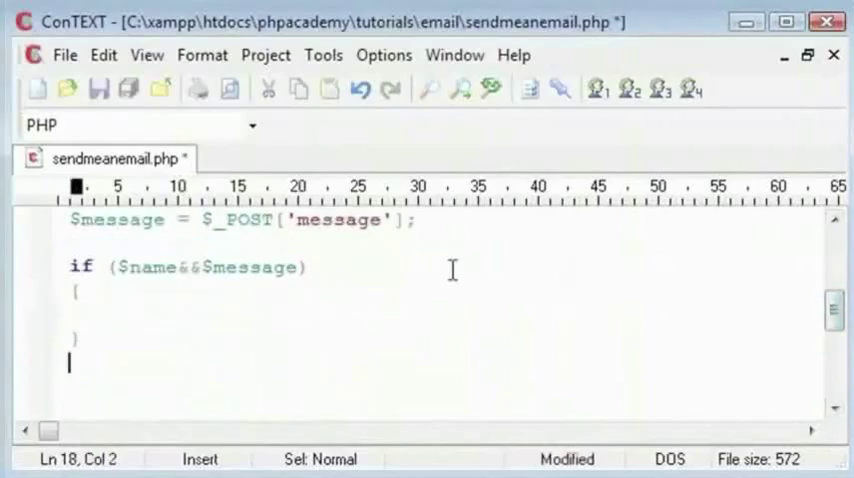
# Add else with die("You must enter a name and message"); and save the script
pyautogui.write('else')
pyautogui.write('die();')
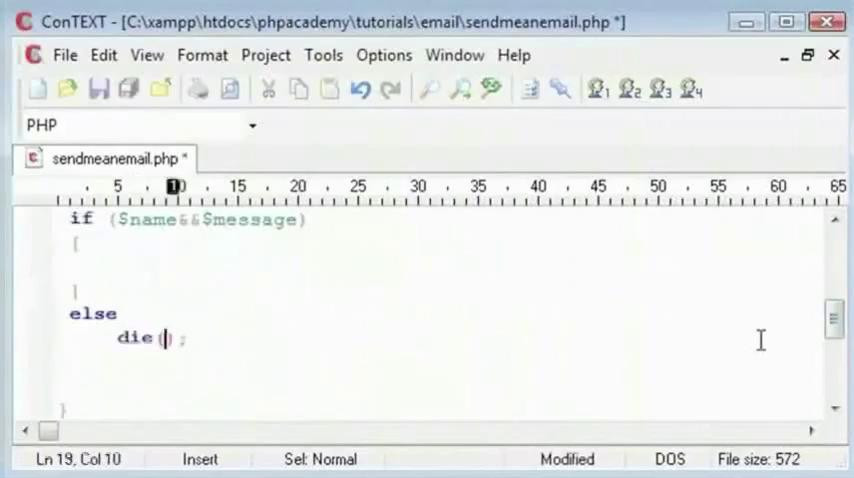
pyautogui.write('""')
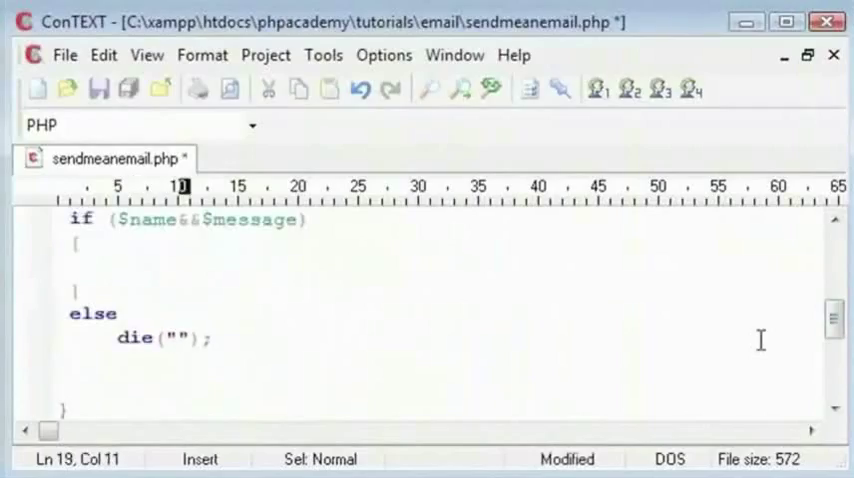
pyautogui.write('You mu')
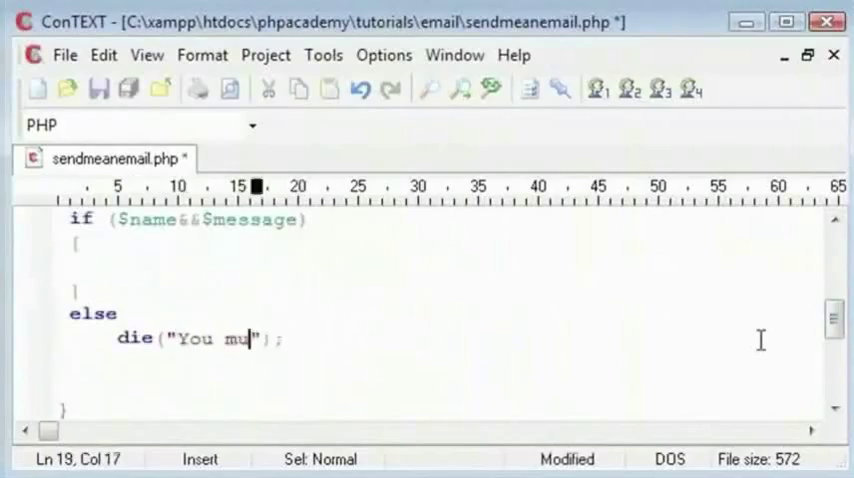
pyautogui.write('st enter a name and me')
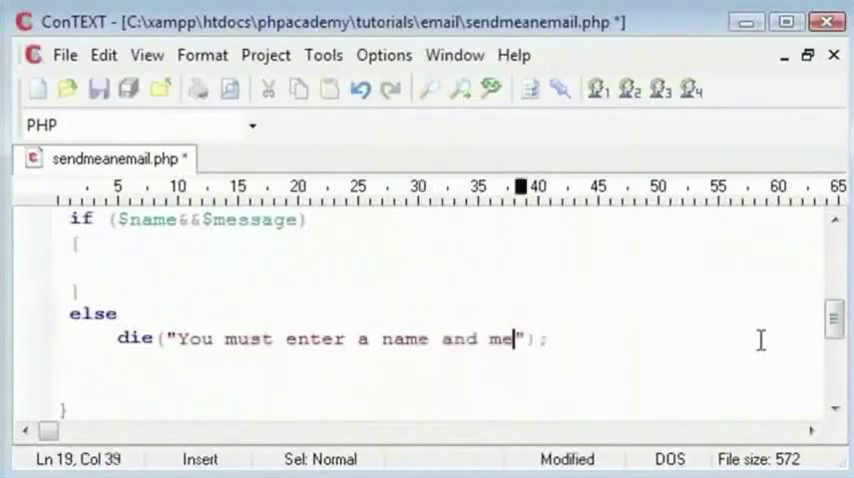
pyautogui.write('ssage')
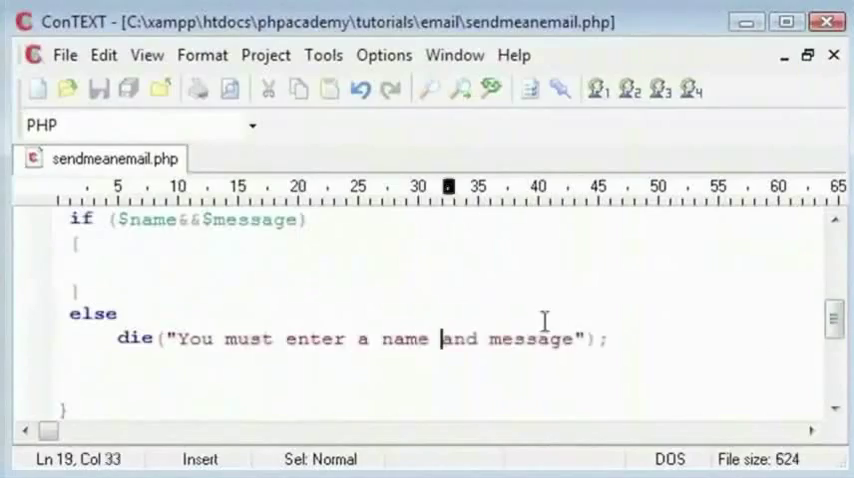
pyautogui.write('<u<')
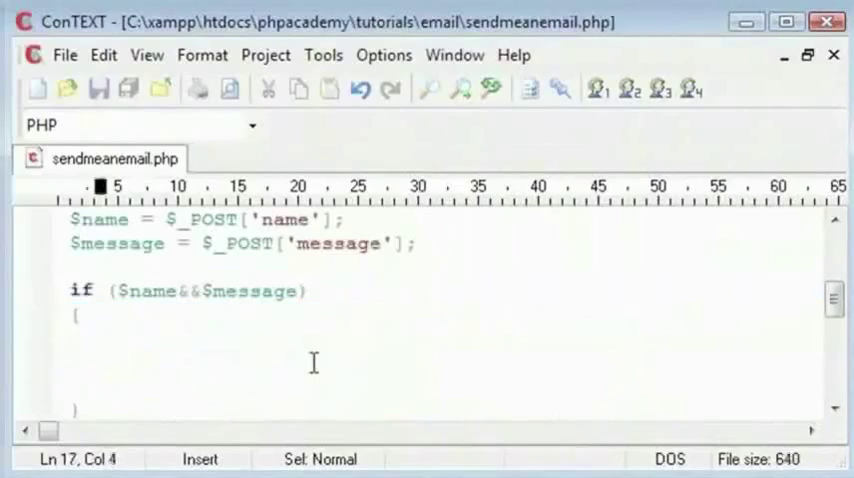
# Comment the outer if as //existance check and add a //length check label inside it
pyautogui.click(310, 292)
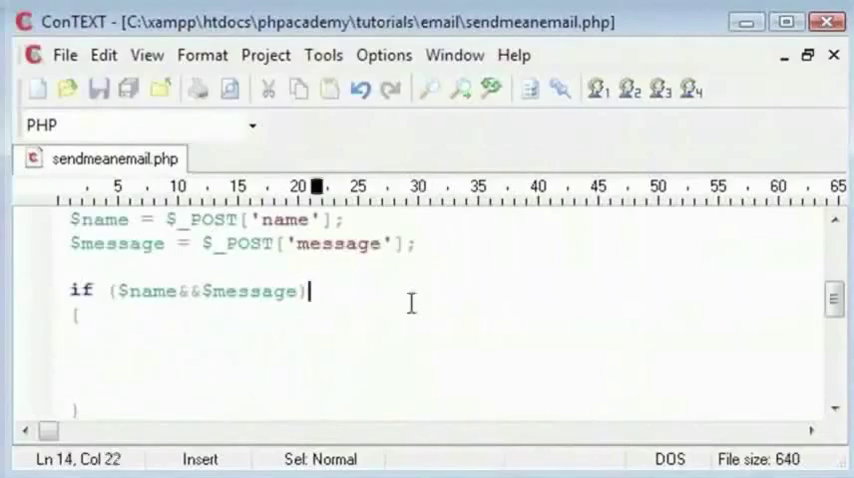
pyautogui.write('//chek')
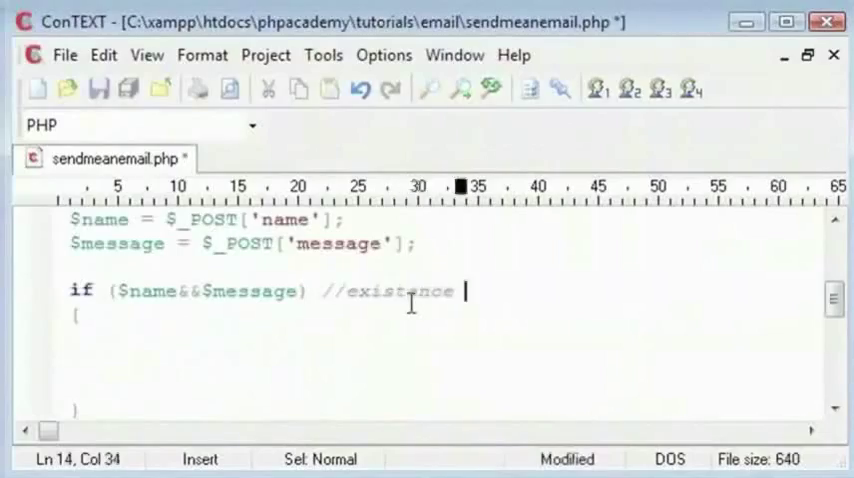
pyautogui.write('check')
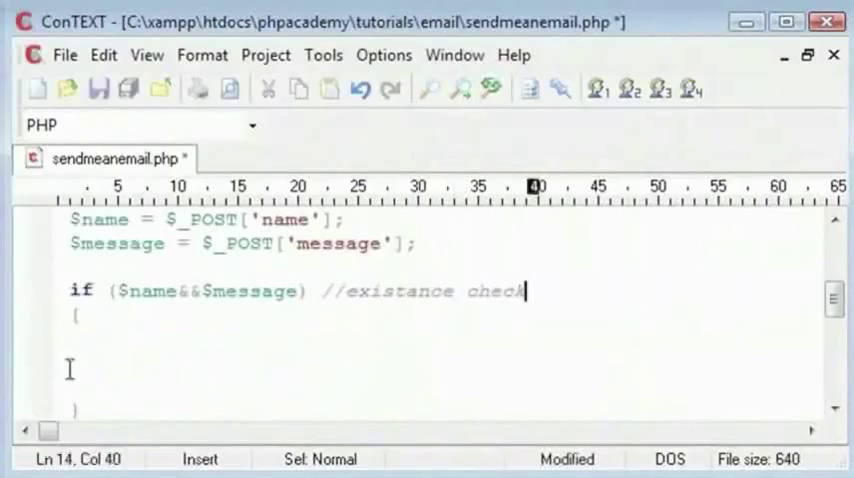
pyautogui.write('//')
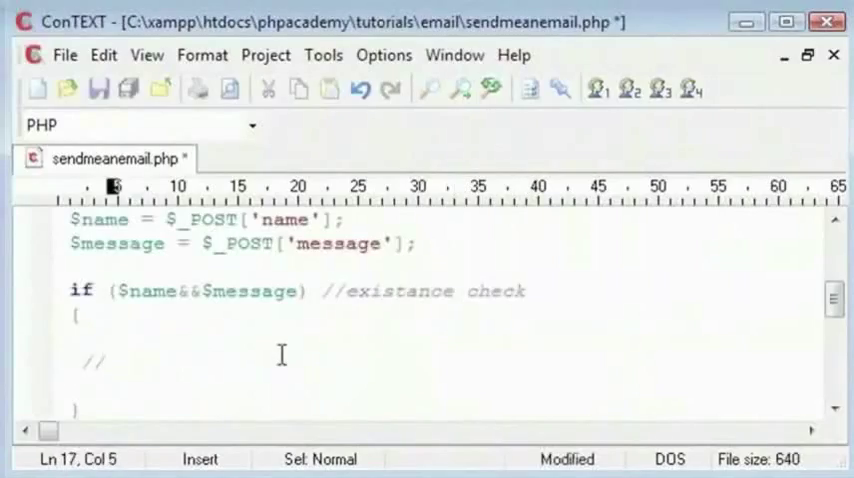
# Begin the nested check as if (strlen($name)< inside the existence block
pyautogui.write('if')
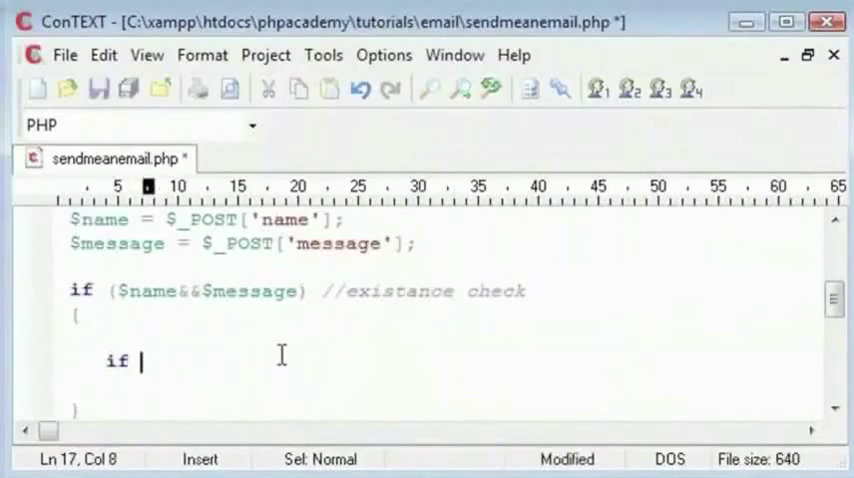
pyautogui.write('() //length check')
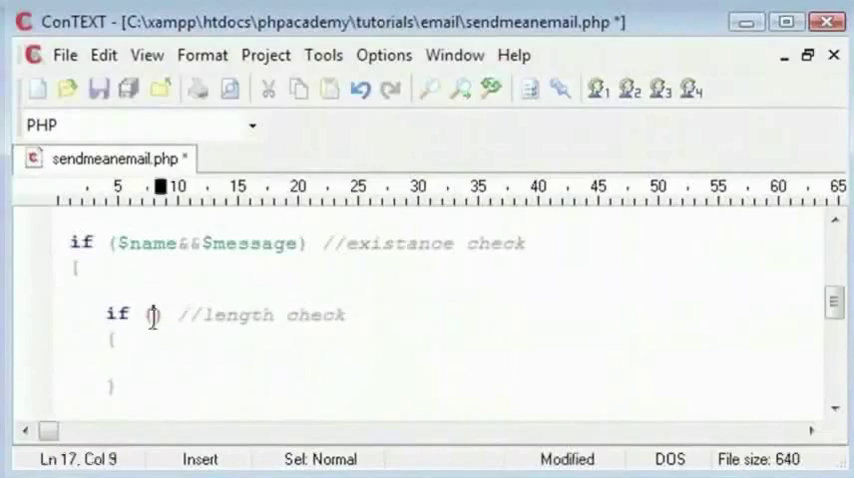
pyautogui.write('$name')
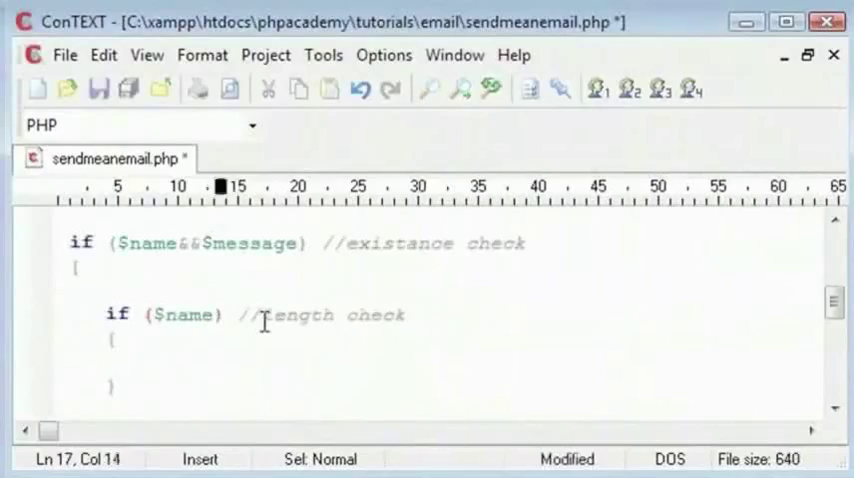
pyautogui.write('strlen')
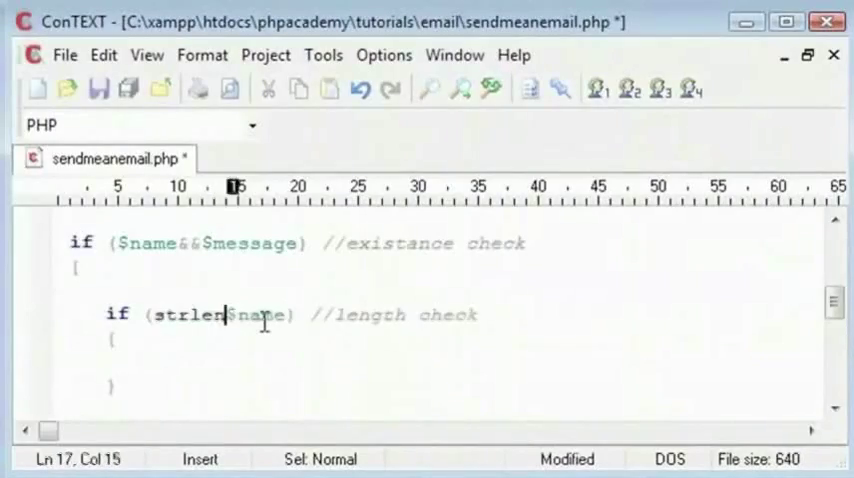
pyautogui.write('()')
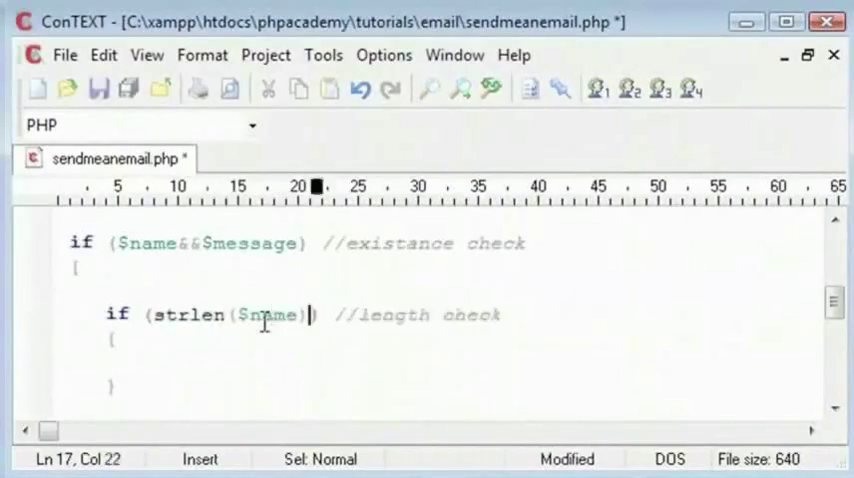
pyautogui.write('>')
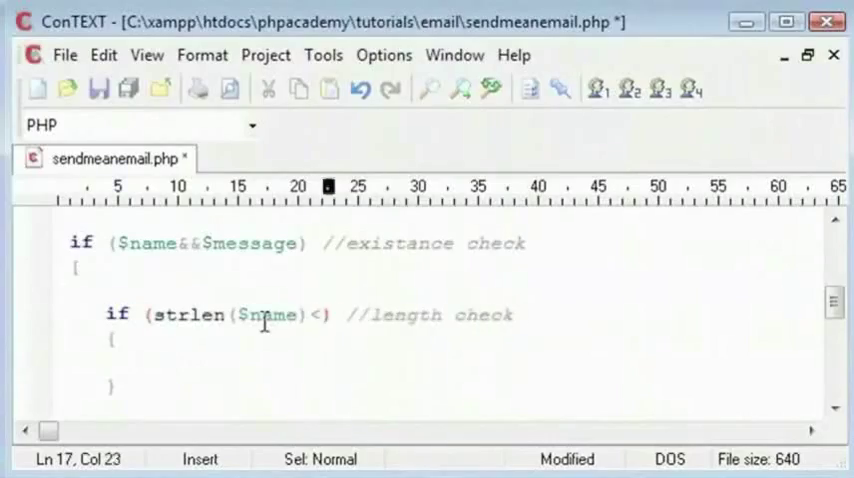
# Complete the condition as strlen($name)<=20&&strlen($message)<=300
pyautogui.scroll(-3)
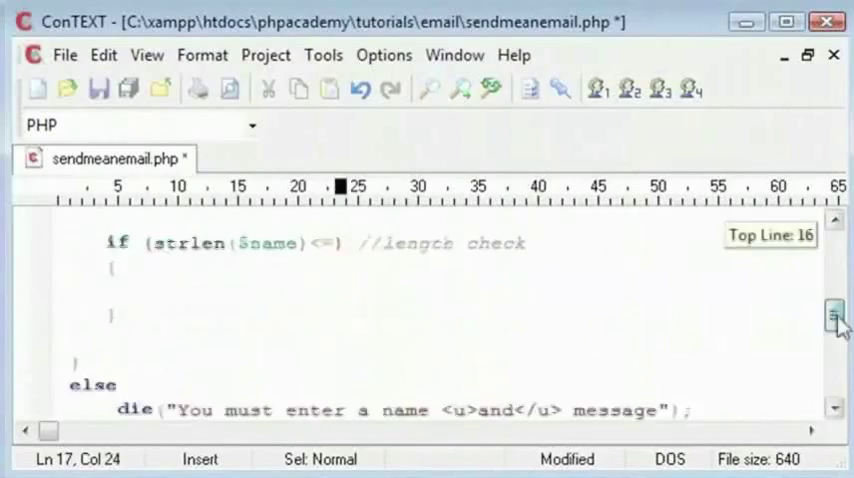
pyautogui.scroll(-3)
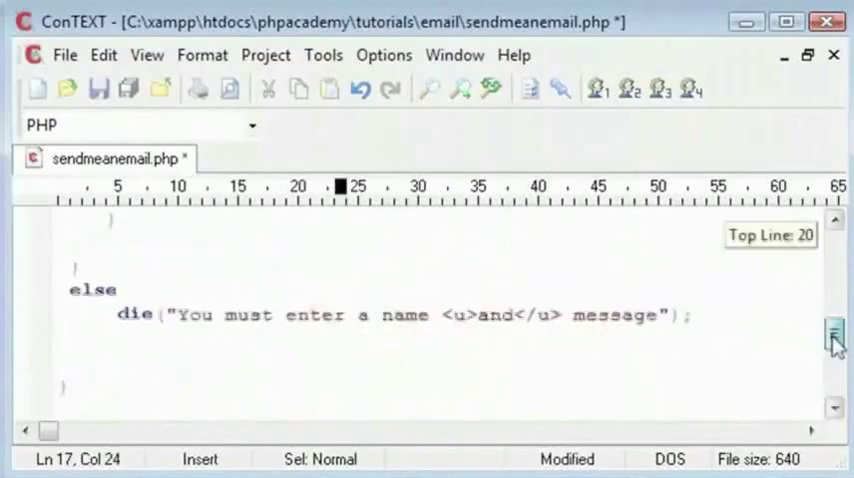
pyautogui.scroll(3)
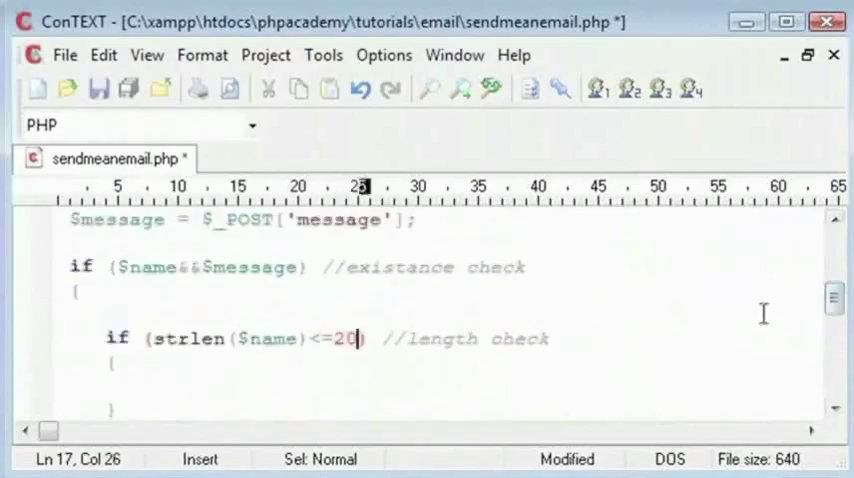
pyautogui.scroll(3)
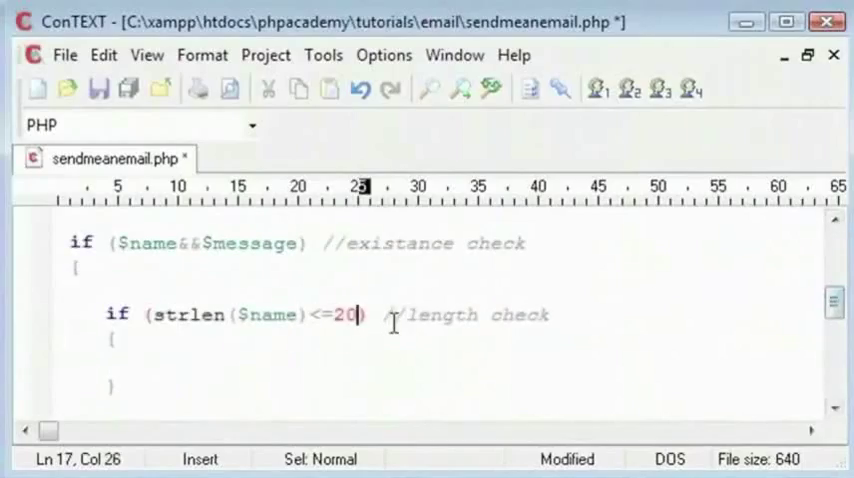
pyautogui.write('&&')
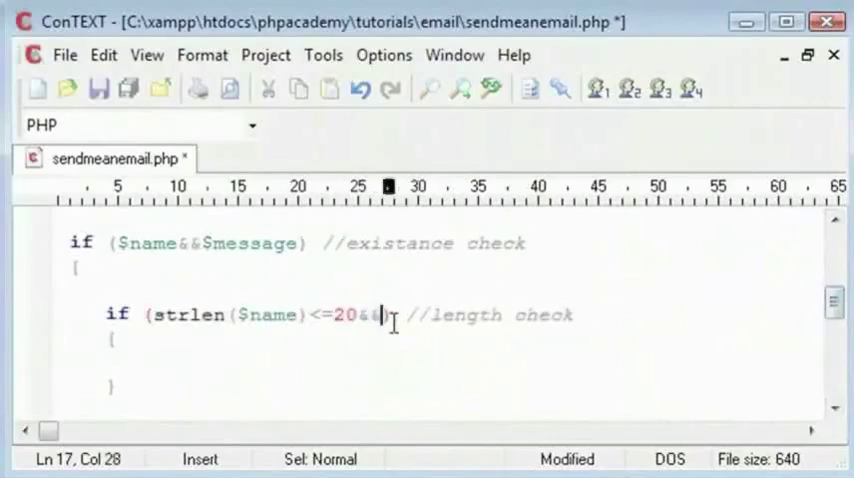
pyautogui.write('strlen($message')
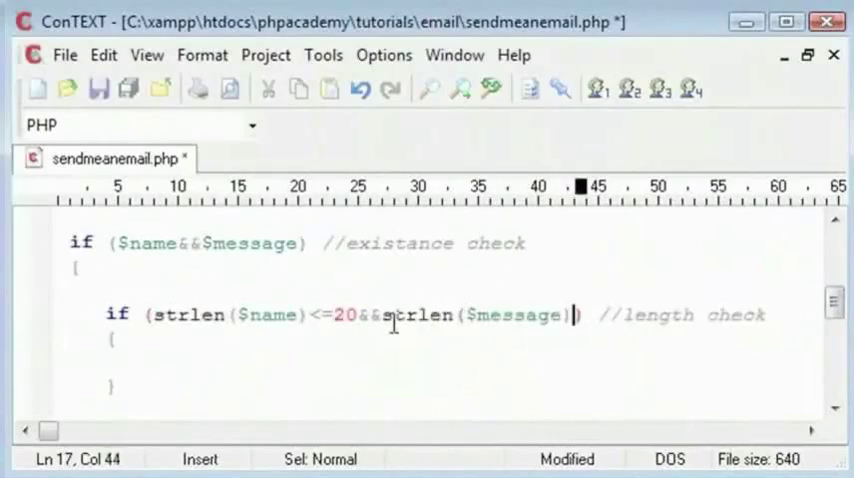
pyautogui.write('<')
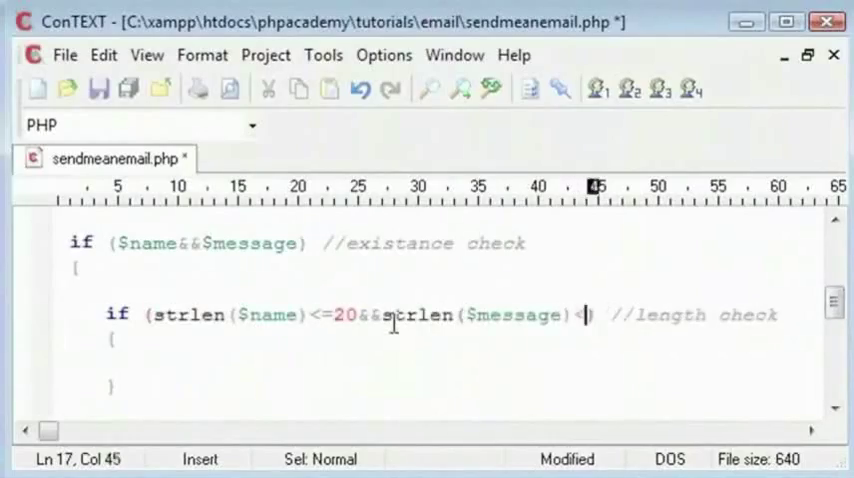
pyautogui.write('=')
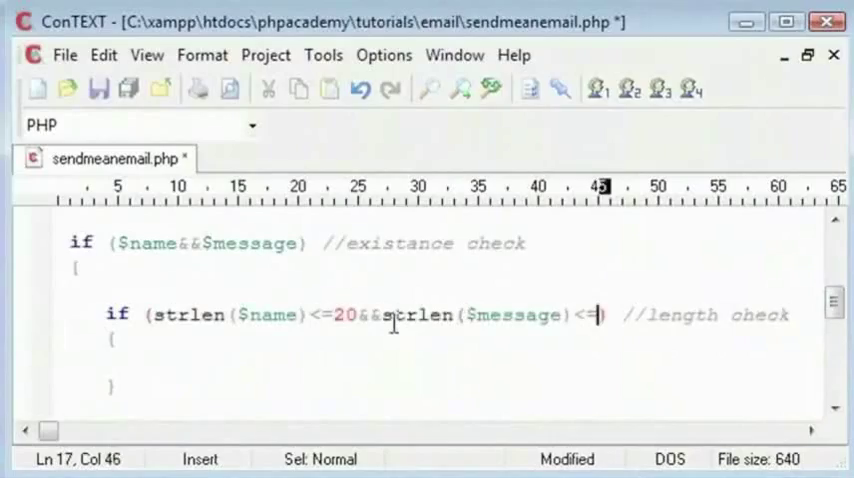
pyautogui.write('300')
pyautogui.write('else')
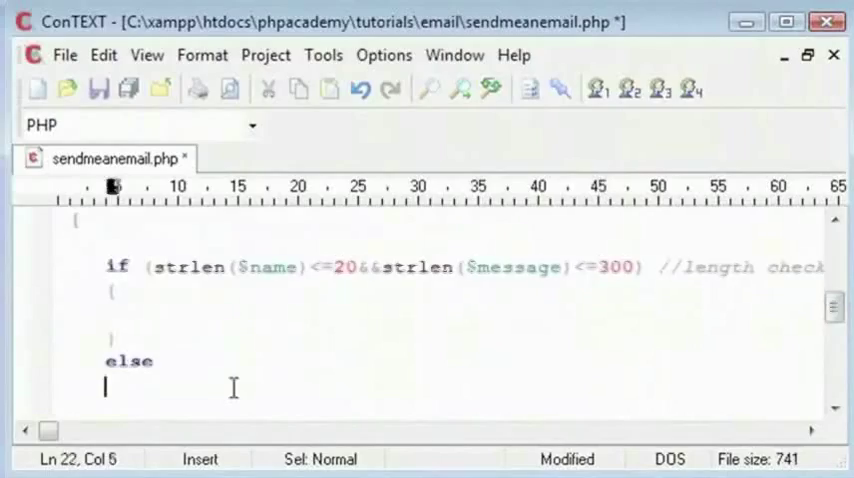
# Write die("Max length for name is 20, and max length for message is 300"); in the else and save
pyautogui.write('die();')
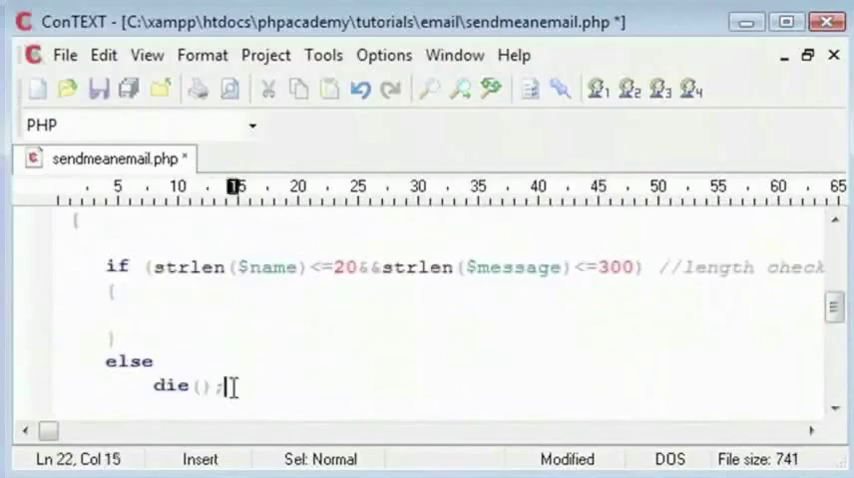
pyautogui.write('""')
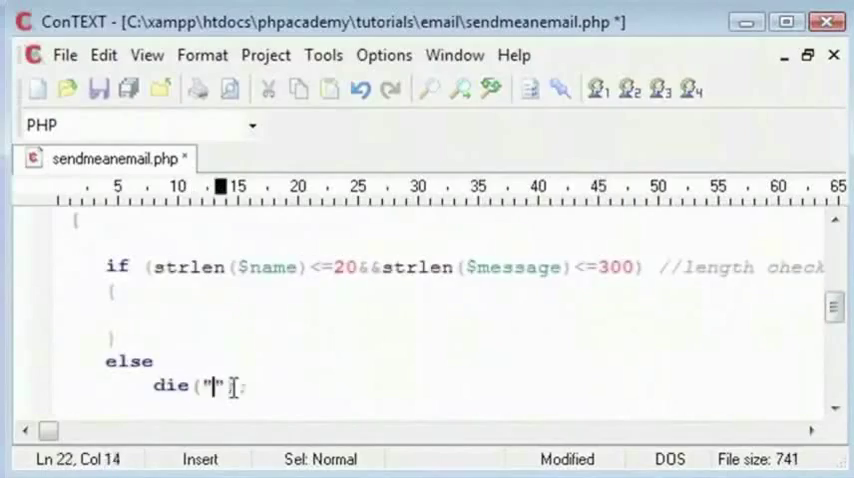
pyautogui.write('M')
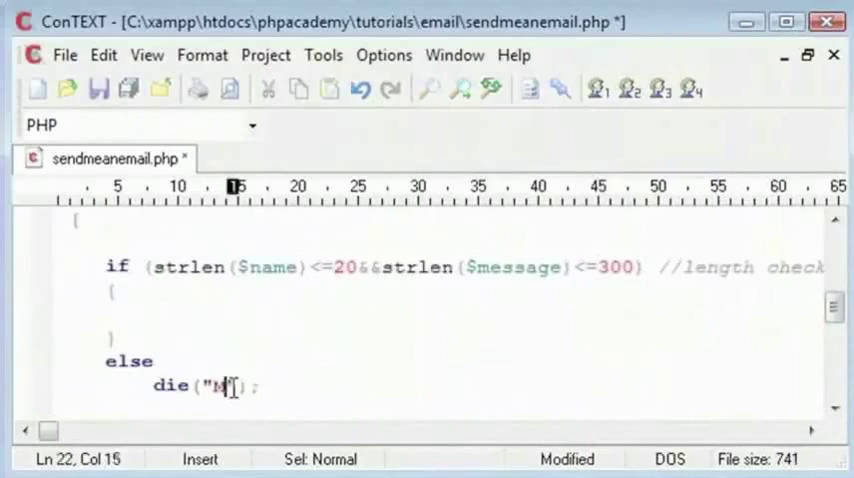
pyautogui.write('ax length')
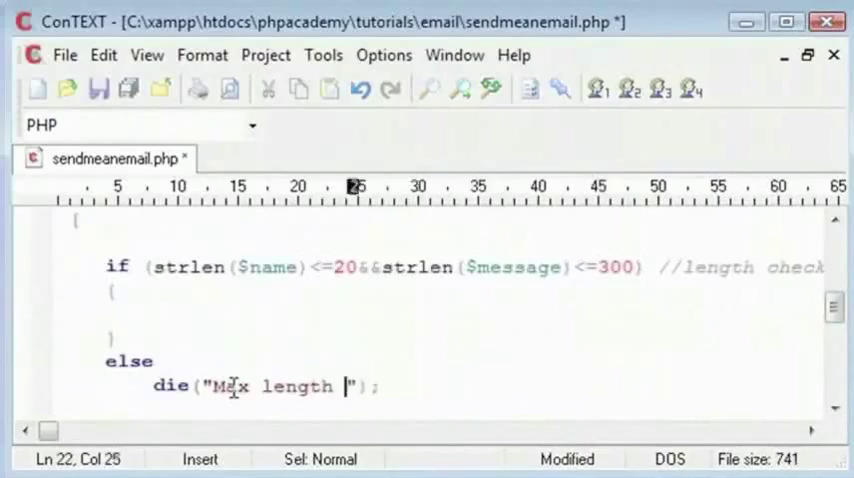
pyautogui.write('for name is 20,')
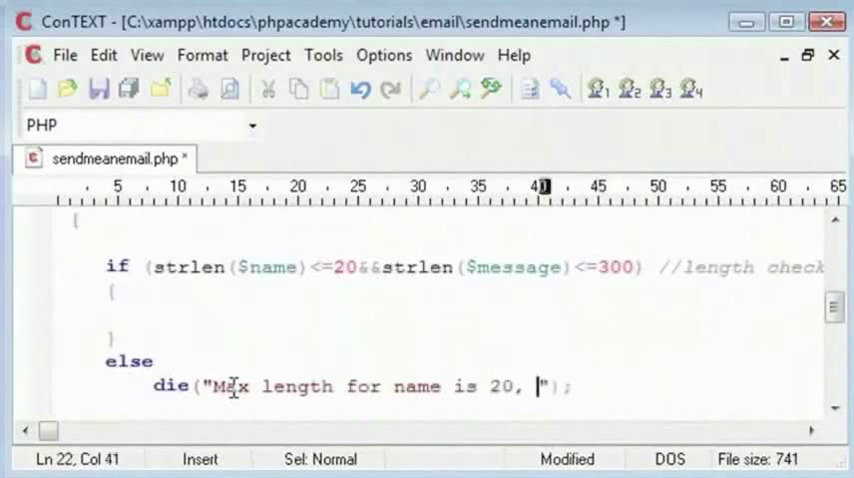
pyautogui.write('and max length for message is 3')
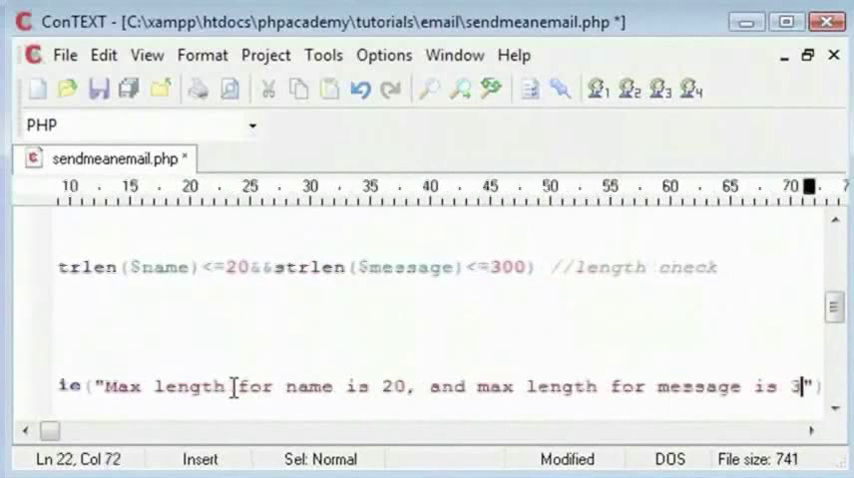
pyautogui.write('00')
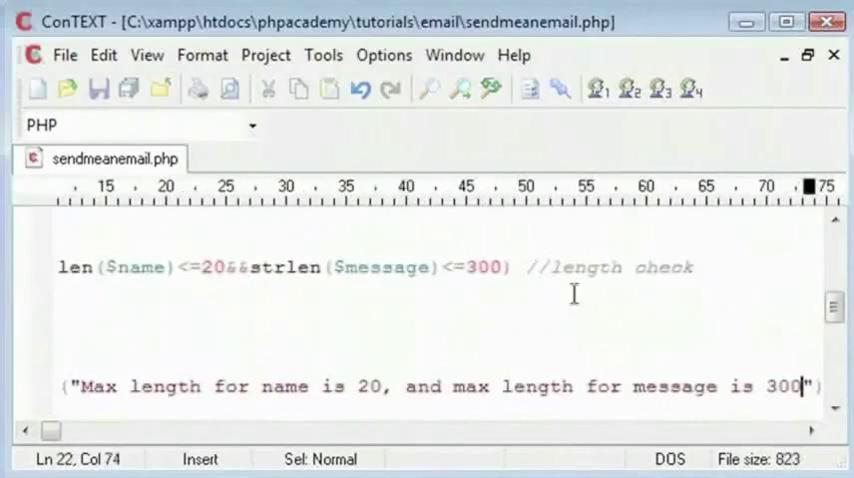
pyautogui.doubleClick(482, 268)
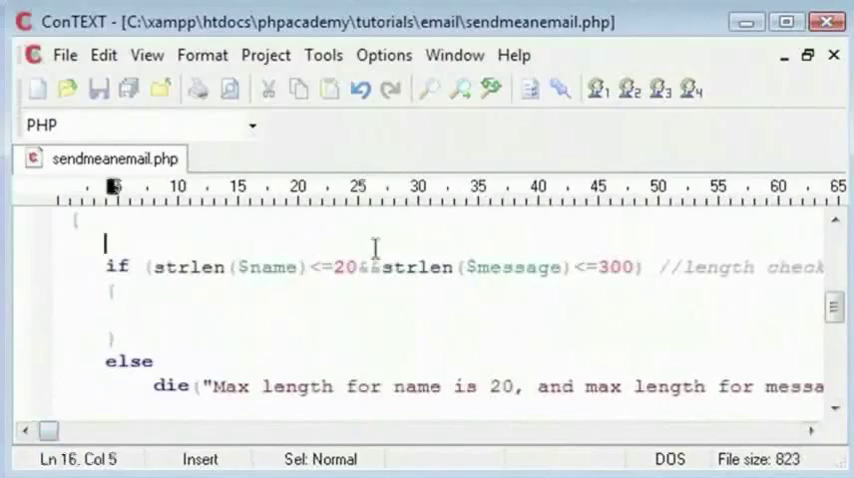
# Define $namelen = 20; and $messagelen = 300; above the length check
pyautogui.write('$namelen = 20;')
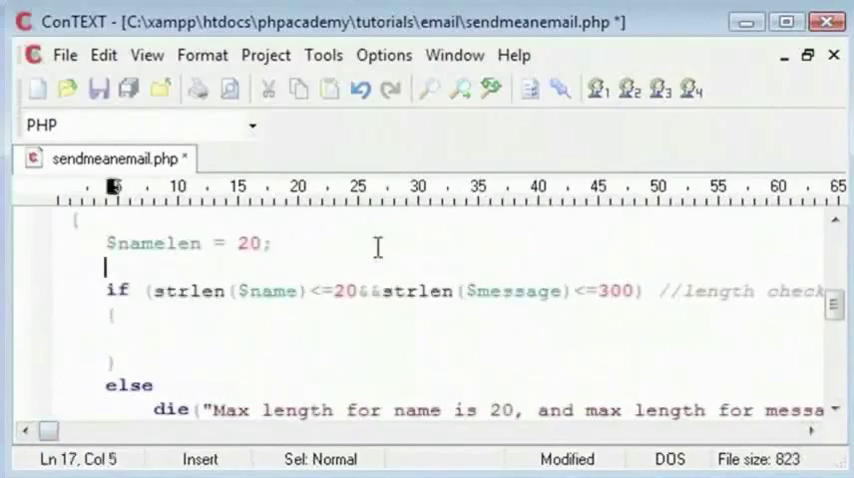
pyautogui.write('$message')
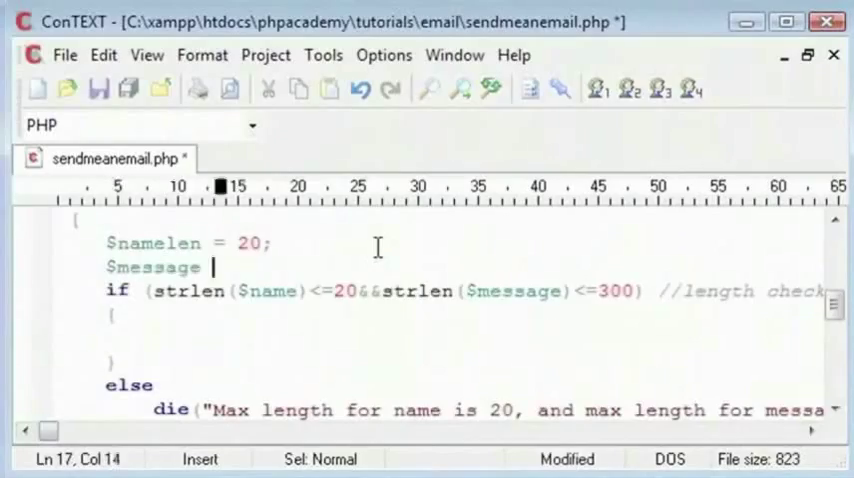
pyautogui.write('len = 300;')
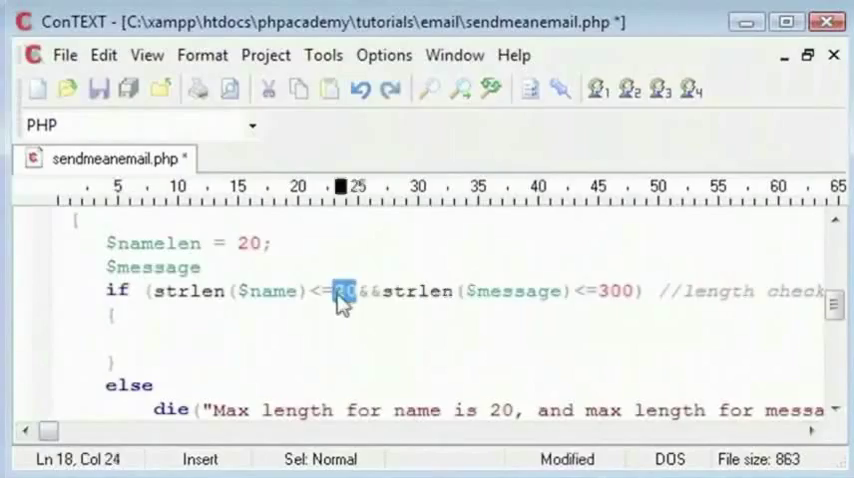
pyautogui.write('namelen')
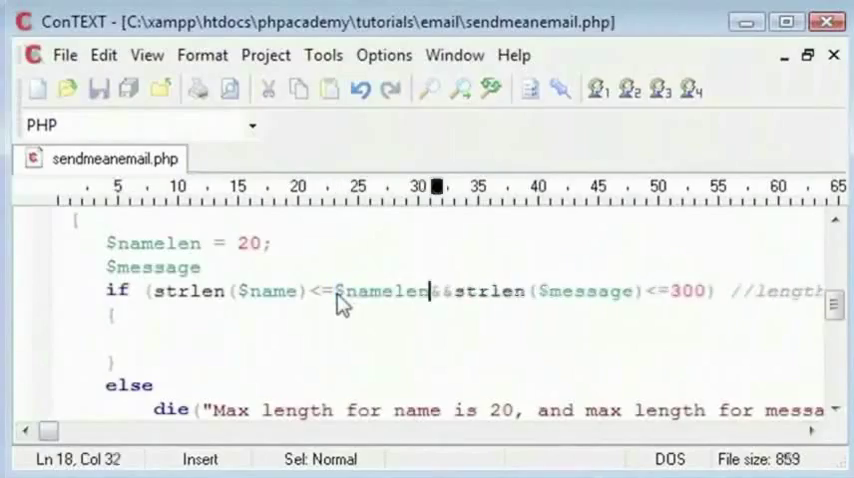
pyautogui.doubleClick(684, 292)
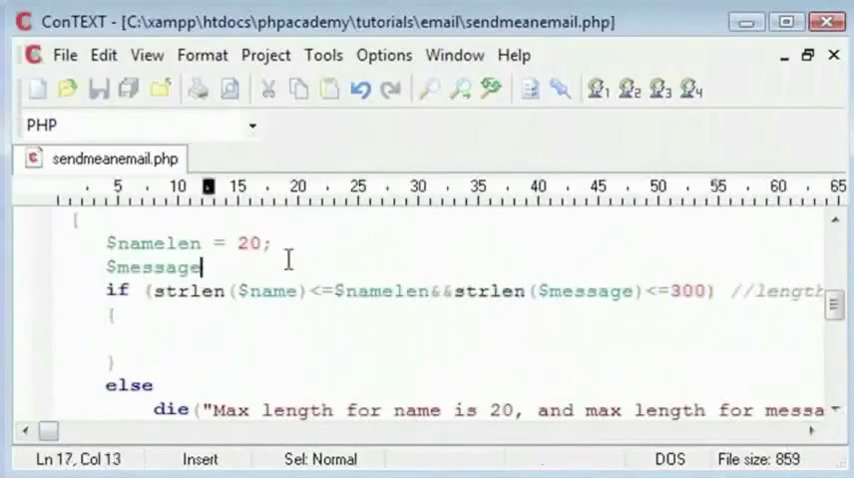
pyautogui.write('len = 300;')
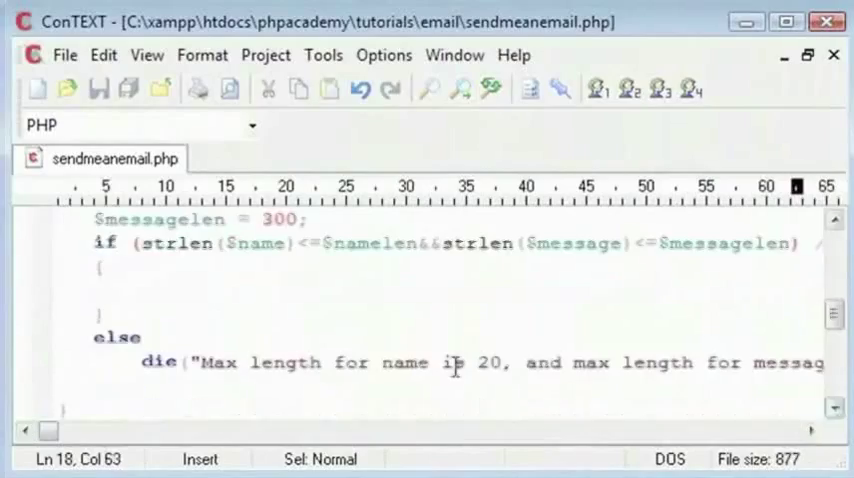
# Replace the hard-coded 300 in the condition with $messagelen
pyautogui.write('$namelen')
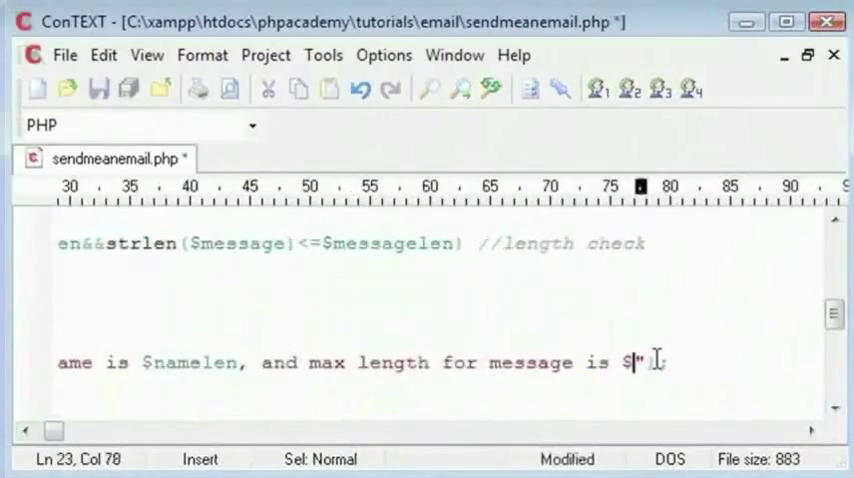
pyautogui.write('messagelen')
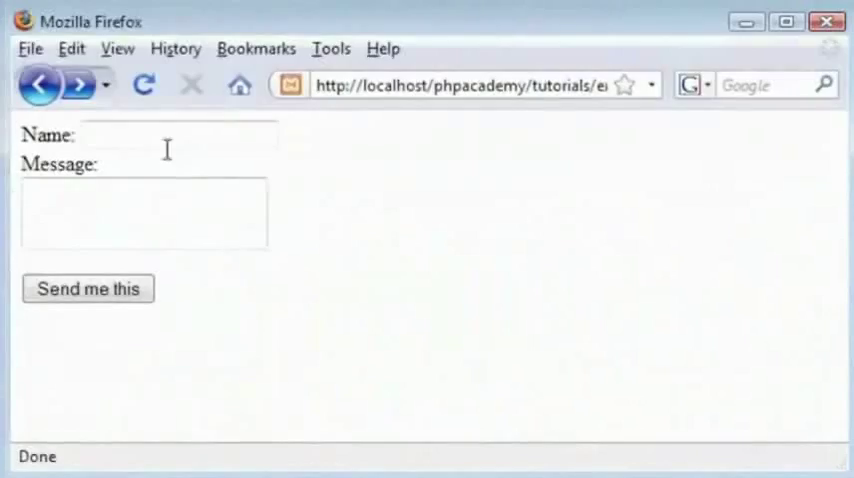
# Enter a random name and an overlong message, submit the form, and select the 20 in the warning
pyautogui.click(180, 132)
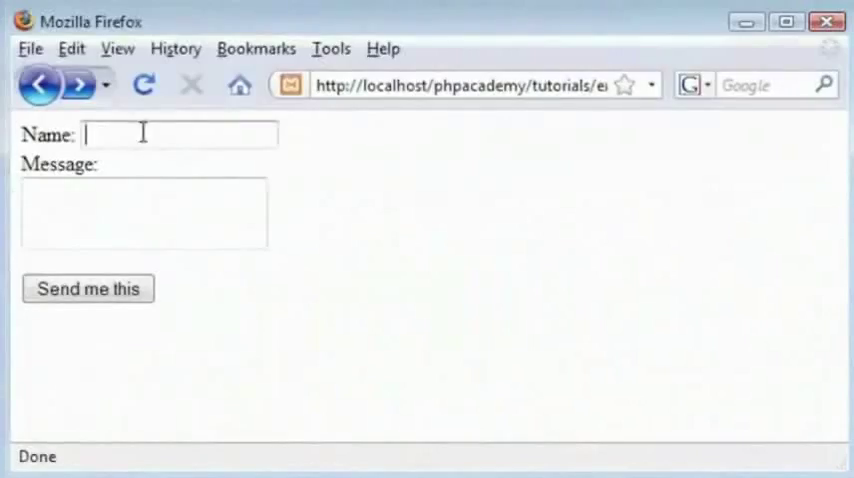
pyautogui.write('aandkjgnfgjkdfbgjsfn')
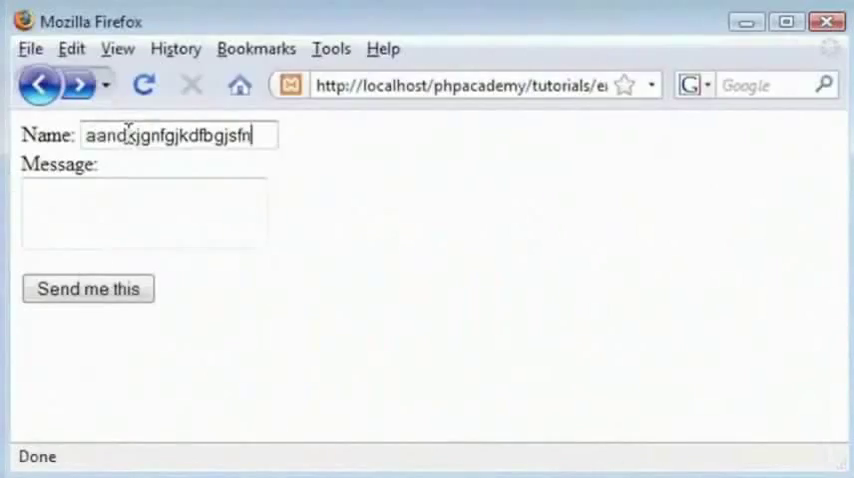
pyautogui.press('BackSpace')
pyautogui.write('Alex')
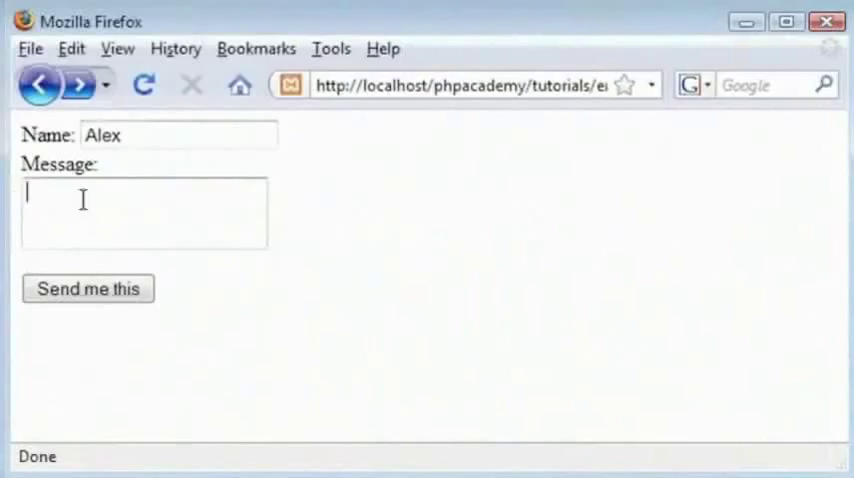
pyautogui.write('dzghzgjrjarfg')
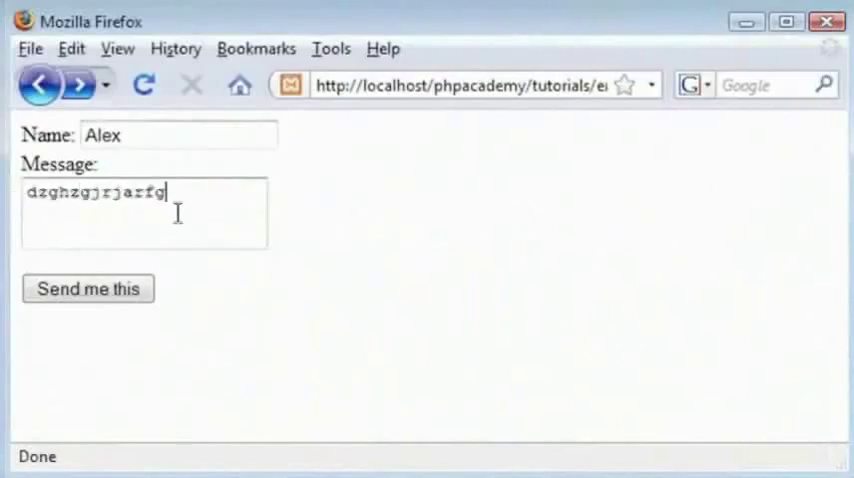
pyautogui.write('mjadtjsfjksrfkjsfrjkfj')
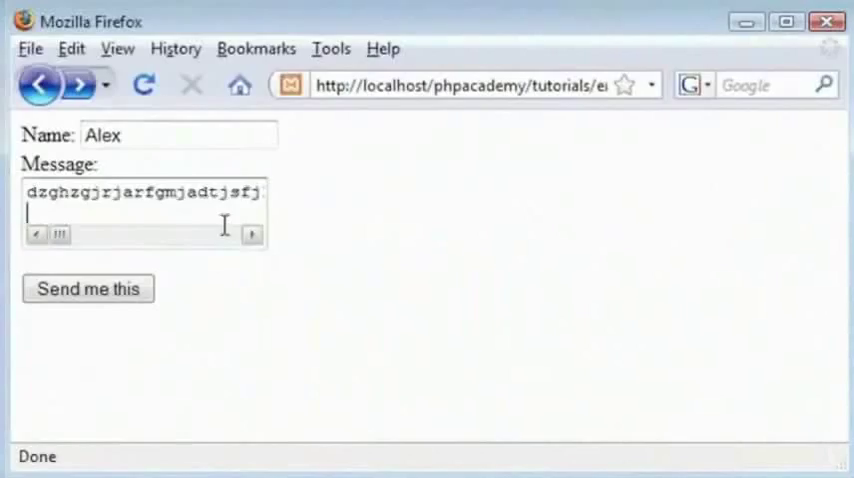
pyautogui.click(88, 288)
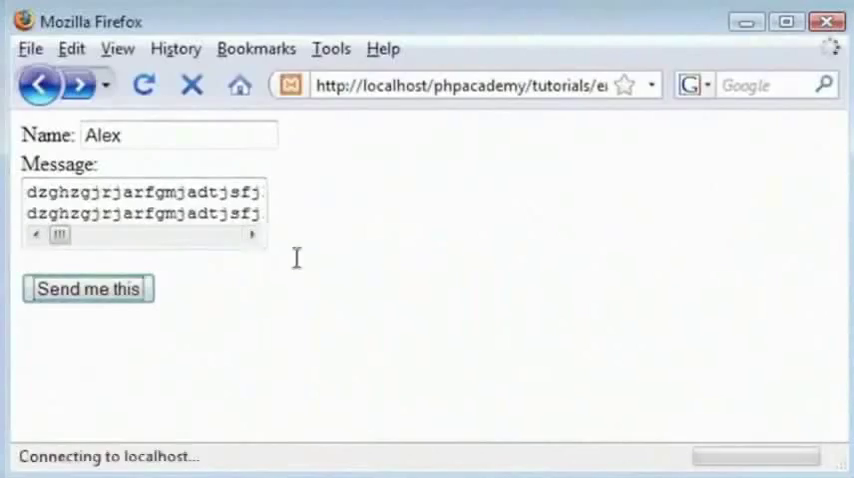
pyautogui.click(88, 288)
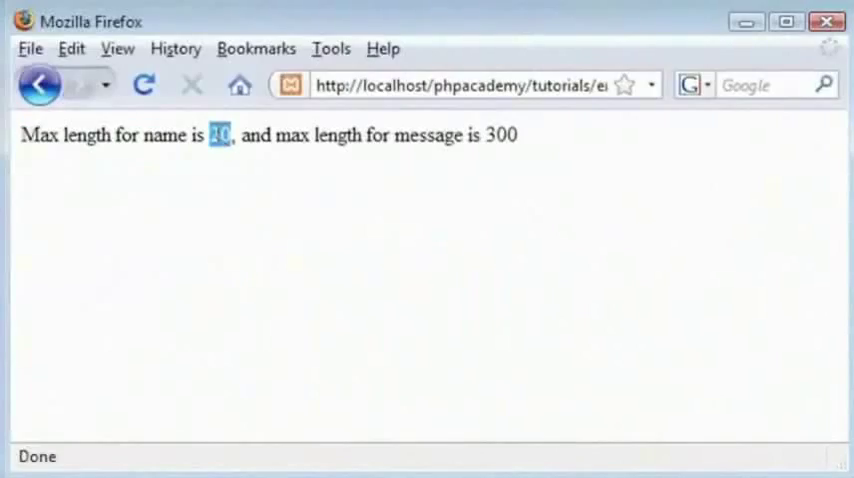
pyautogui.moveTo(282, 136)
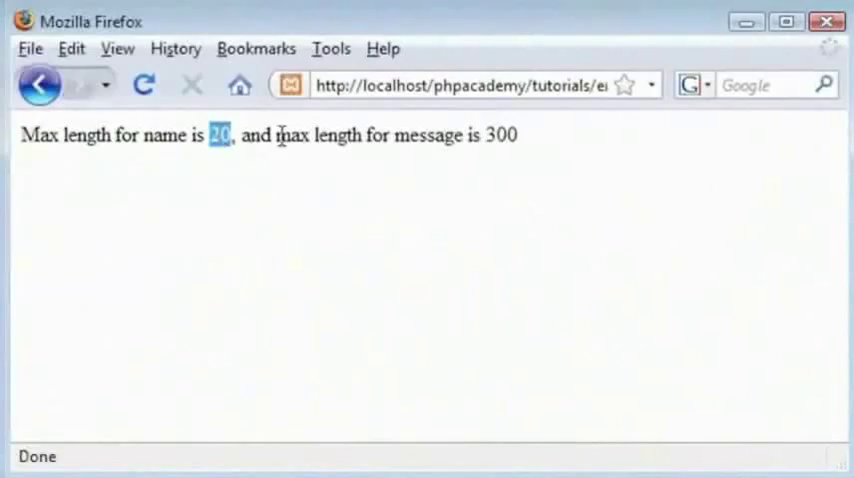
pyautogui.doubleClick(500, 136)
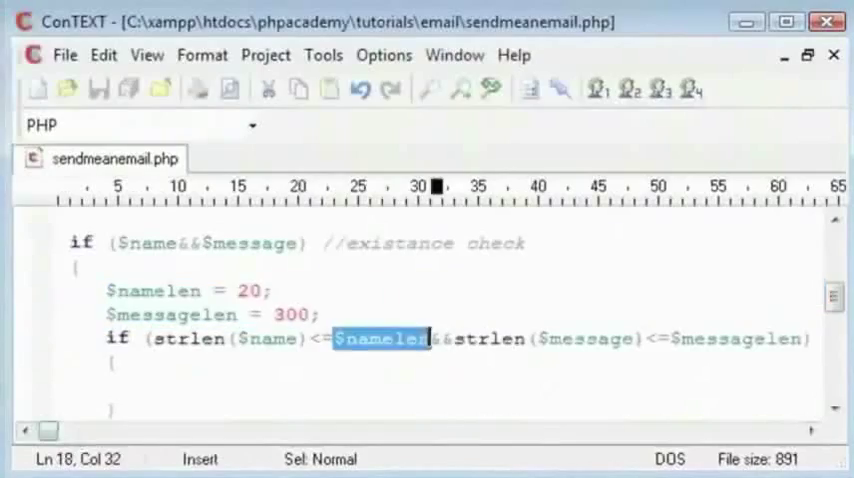
# Add a //everything is ok! comment in the length check's success branch and save
pyautogui.scroll(-3)
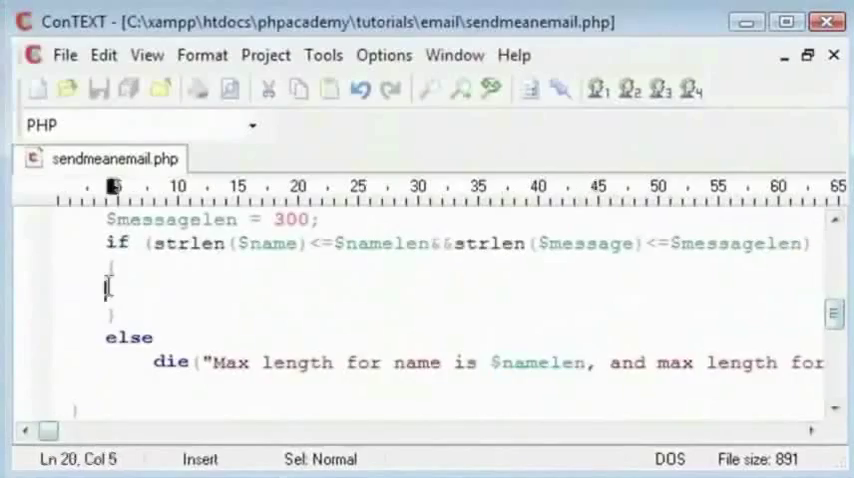
pyautogui.press('Return')
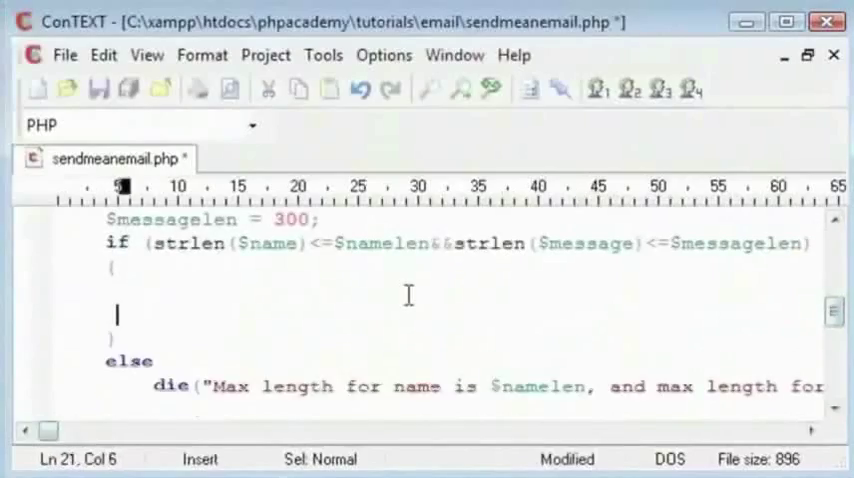
pyautogui.write('//everything is ok')
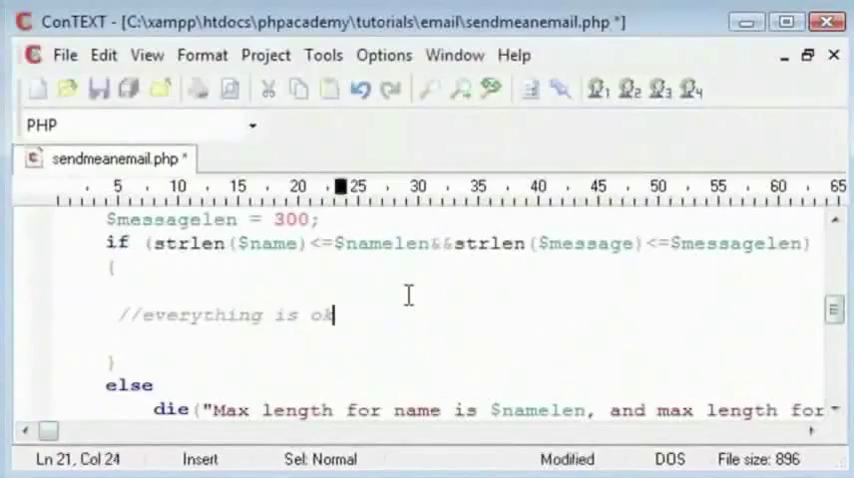
pyautogui.write('!')
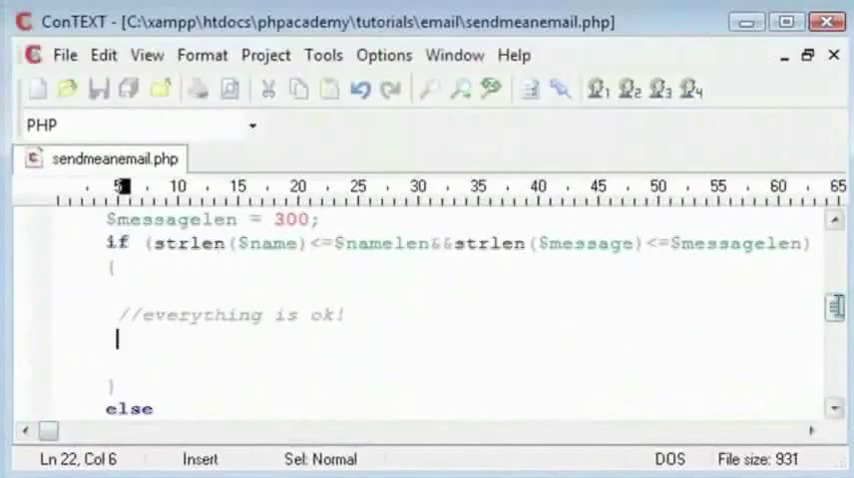
pyautogui.scroll(-3)
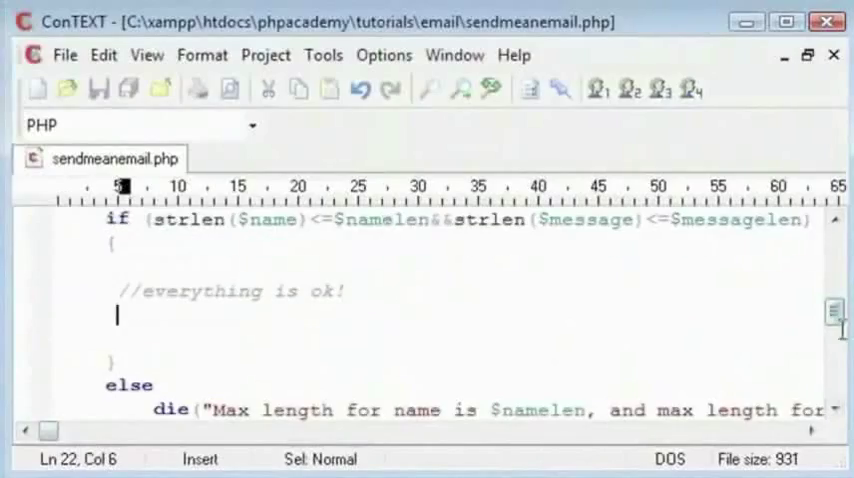
pyautogui.scroll(3)
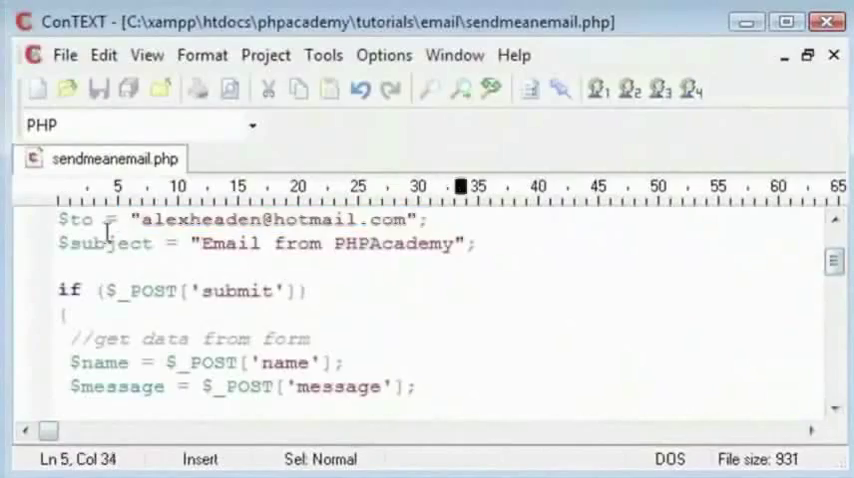
# Cut $to and $subject from the top and paste them under a //setup variables comment in the success branch
pyautogui.moveTo(360, 244); pyautogui.dragTo(480, 244)
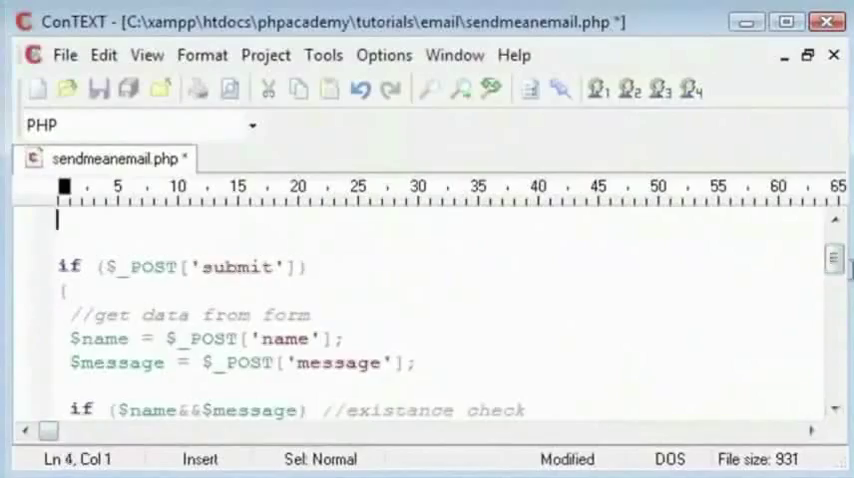
pyautogui.scroll(-3)
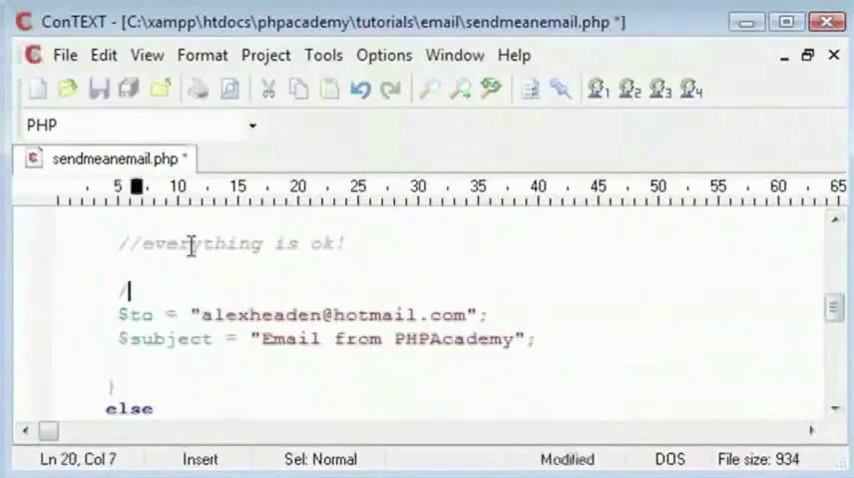
pyautogui.write('/setup varaibles')
pyautogui.write('$')
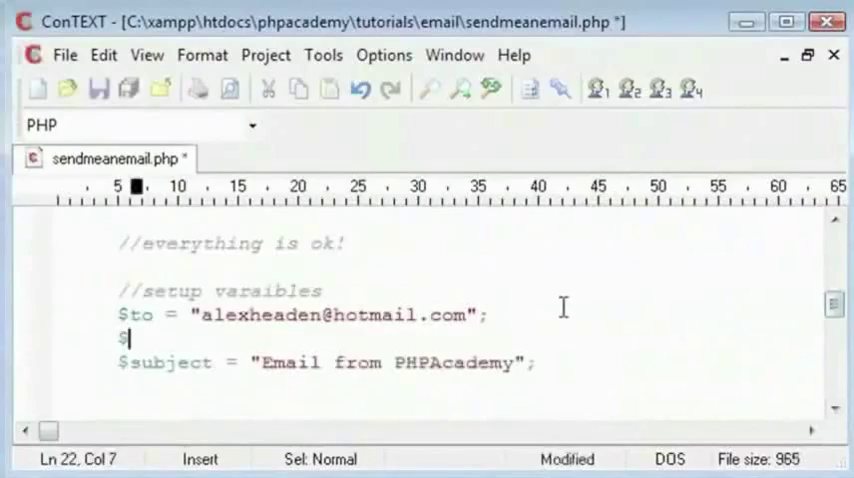
pyautogui.write('ro')
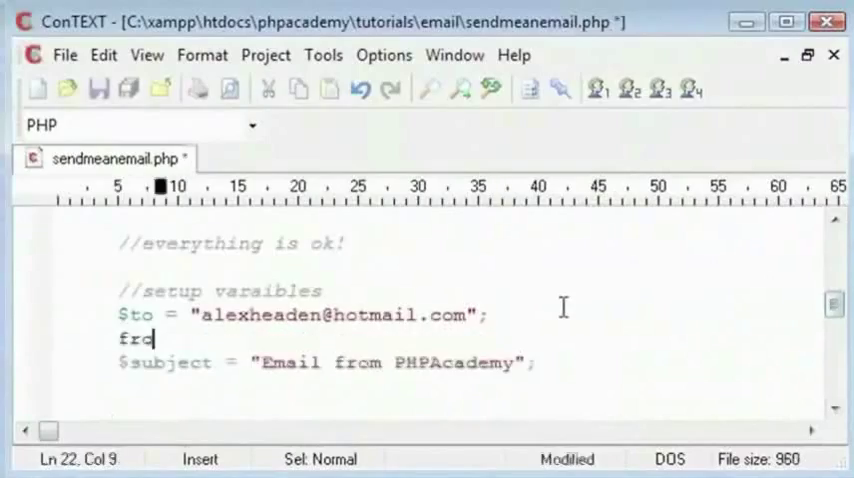
pyautogui.write('$')
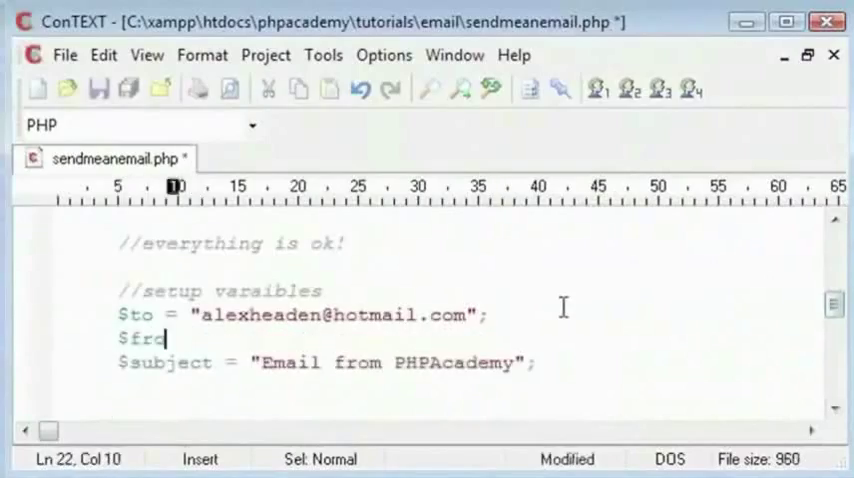
pyautogui.press('BackSpace')
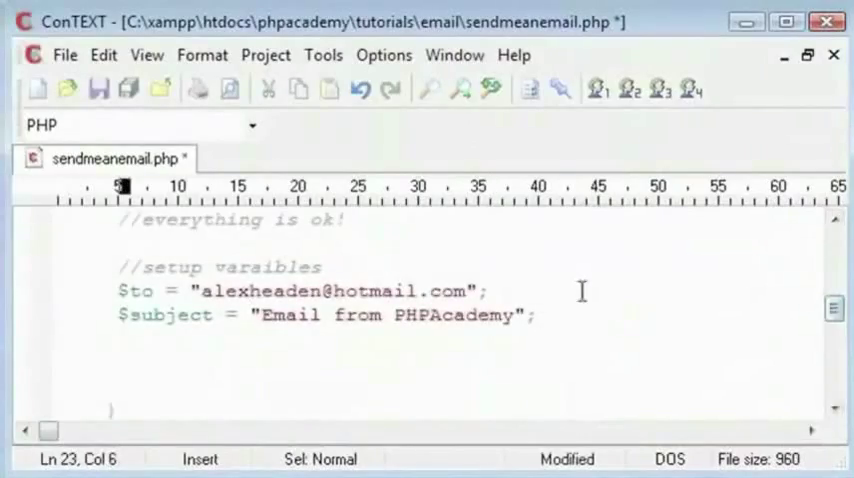
pyautogui.scroll(3)
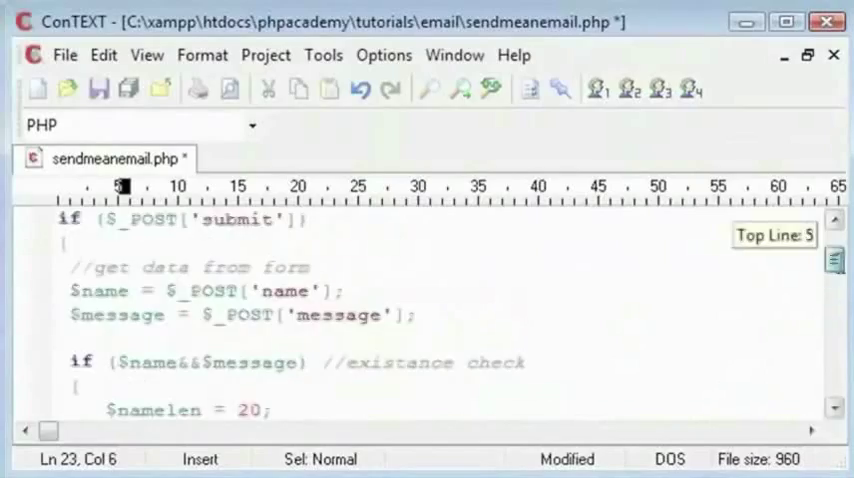
pyautogui.click(148, 316)
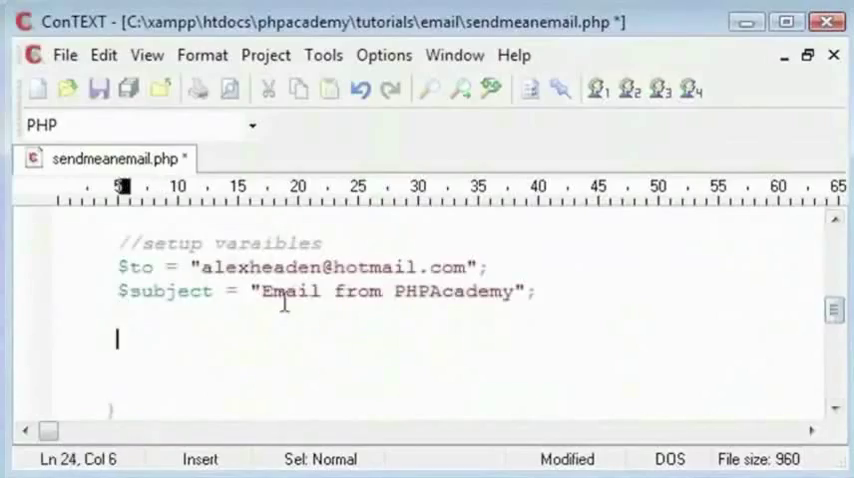
# Write mail($to, $subject, $body); after the variables, save, and add a blank line above it
pyautogui.write('m')
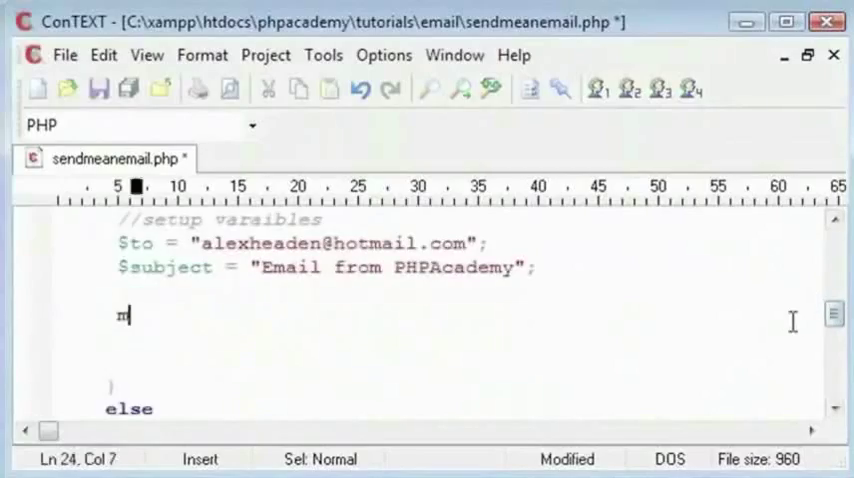
pyautogui.write('ail()')
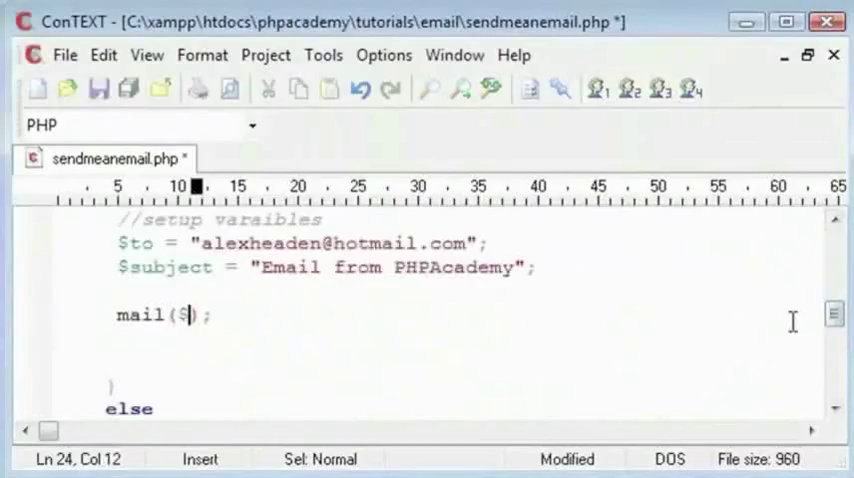
pyautogui.write('t')
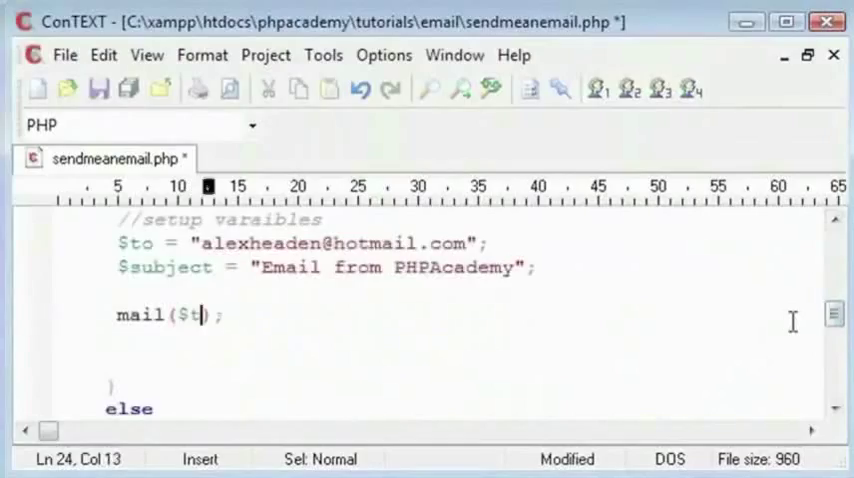
pyautogui.write('o,')
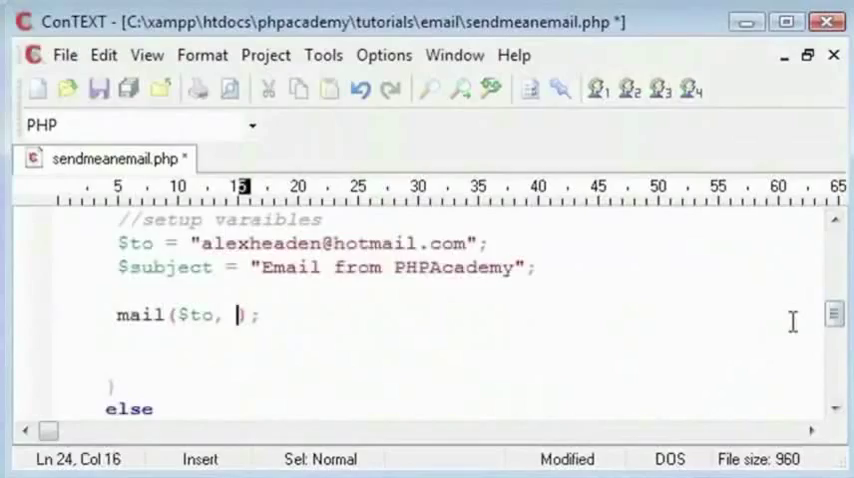
pyautogui.write('$subject,')
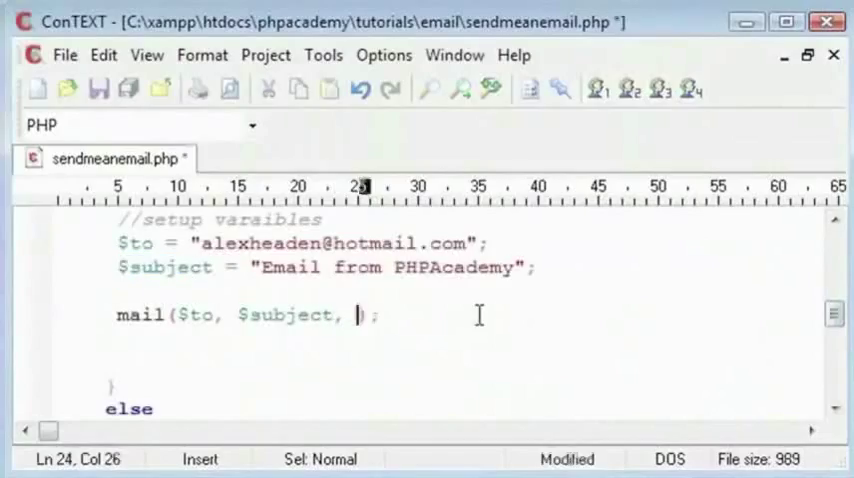
pyautogui.write('$body')
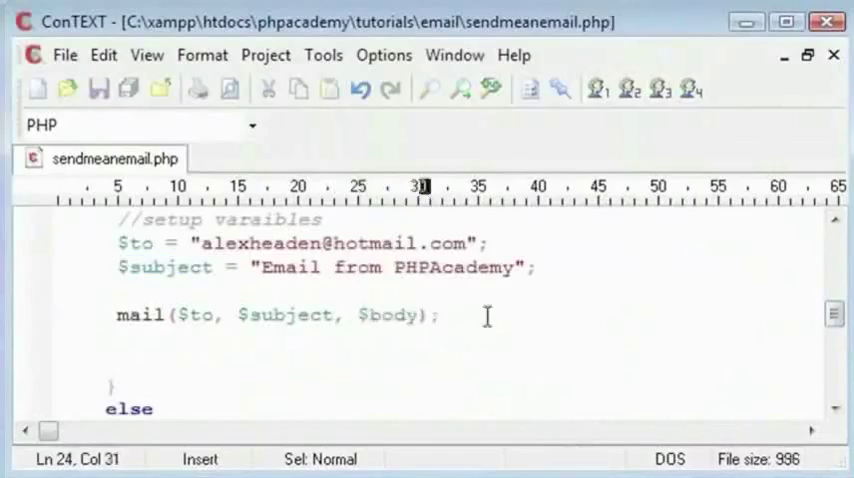
pyautogui.press('Enter')
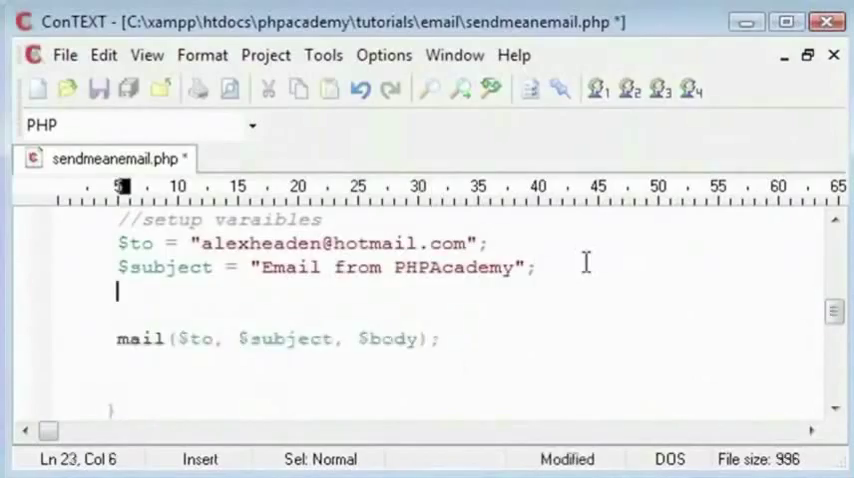
# Define $body = "This is an email from $name\n\n$message"; above the mail() call
pyautogui.write('$b')
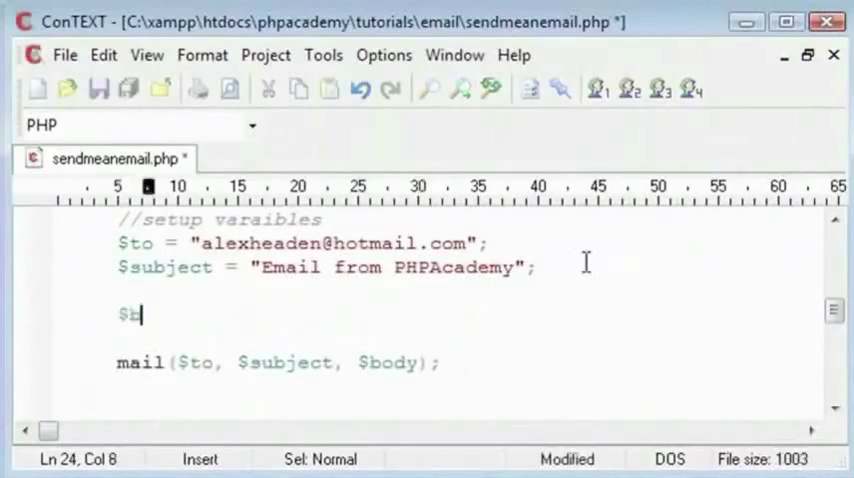
pyautogui.write('ody =')
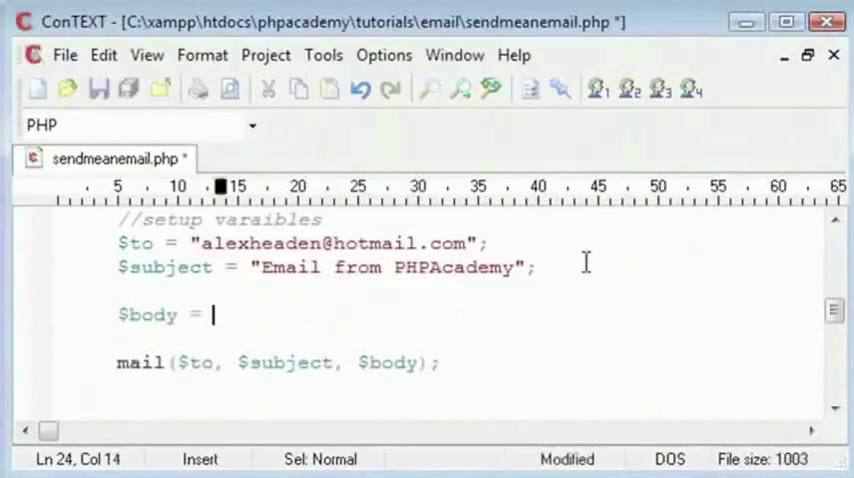
pyautogui.write('"";')
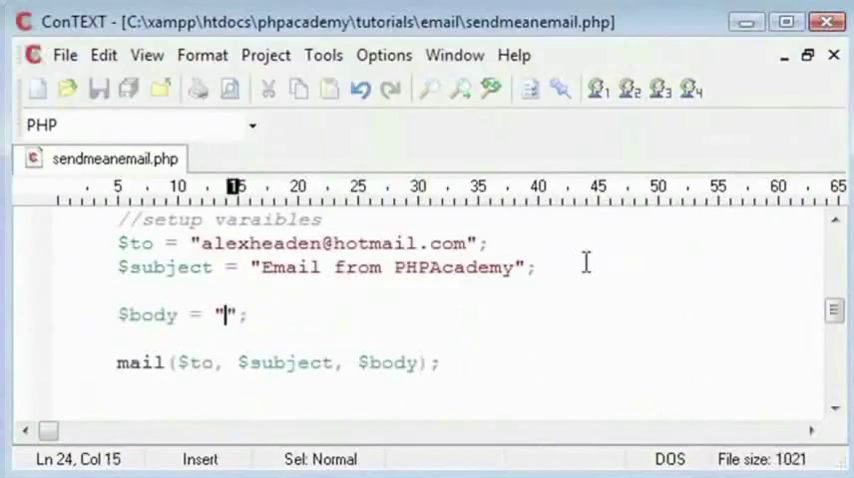
pyautogui.write('This is an')
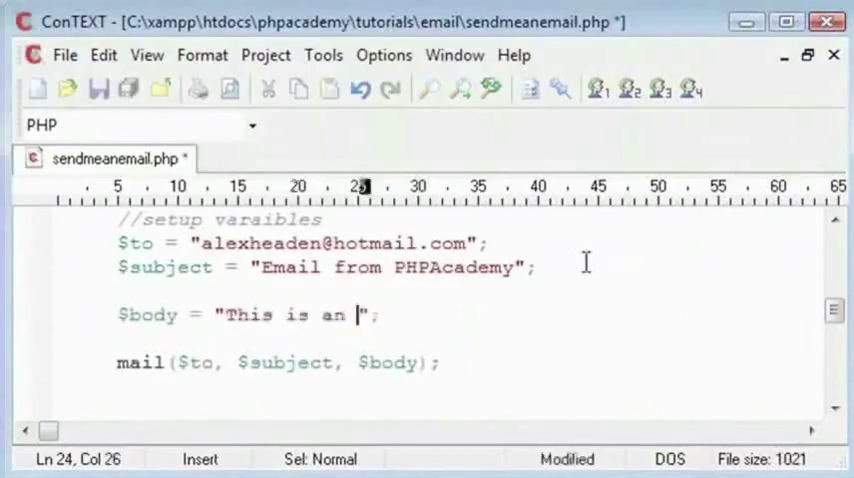
pyautogui.write('email from $')
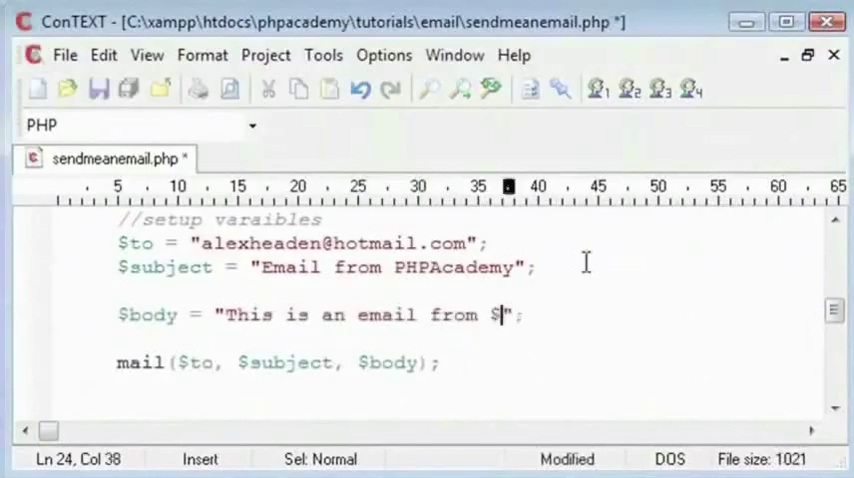
pyautogui.write('$name')
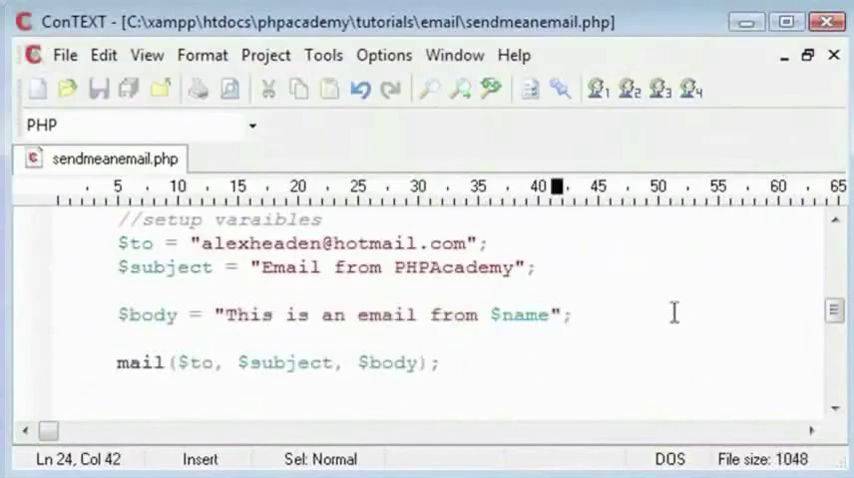
pyautogui.moveTo(616, 276)
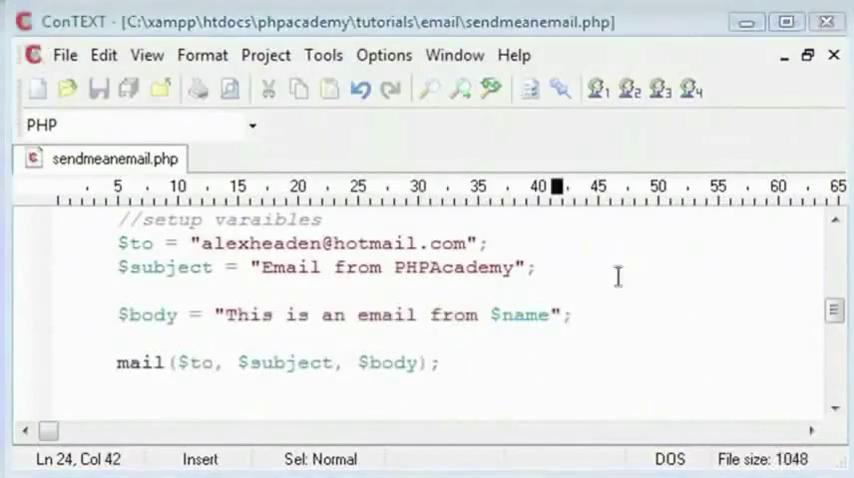
pyautogui.write('\\n\\n$mess')
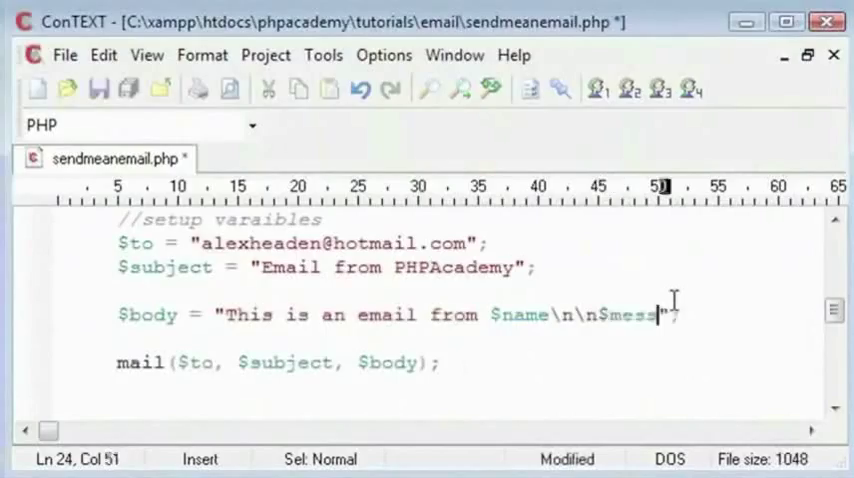
pyautogui.write('age')
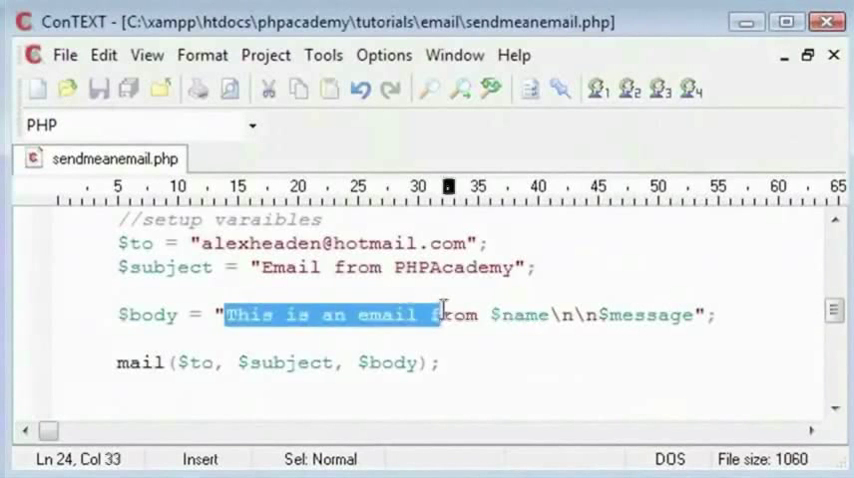
# Review the $name variable in the body string and the mail() call on line 26
pyautogui.doubleClick(512, 316)
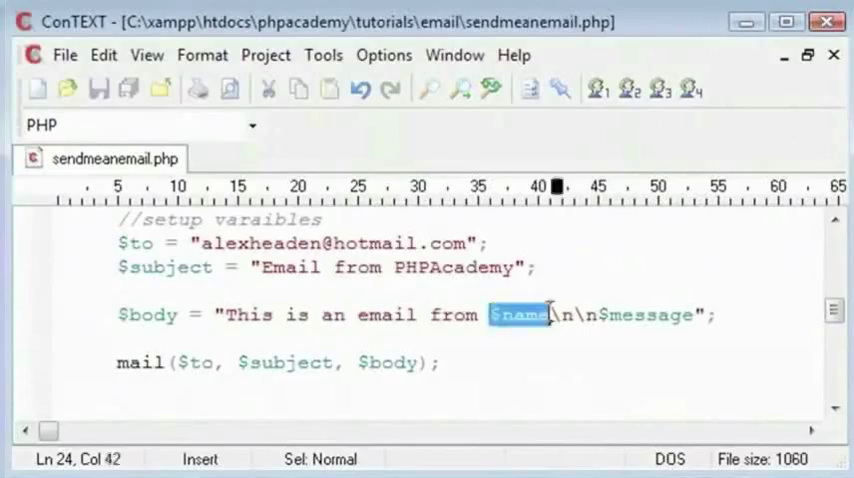
pyautogui.click(644, 312)
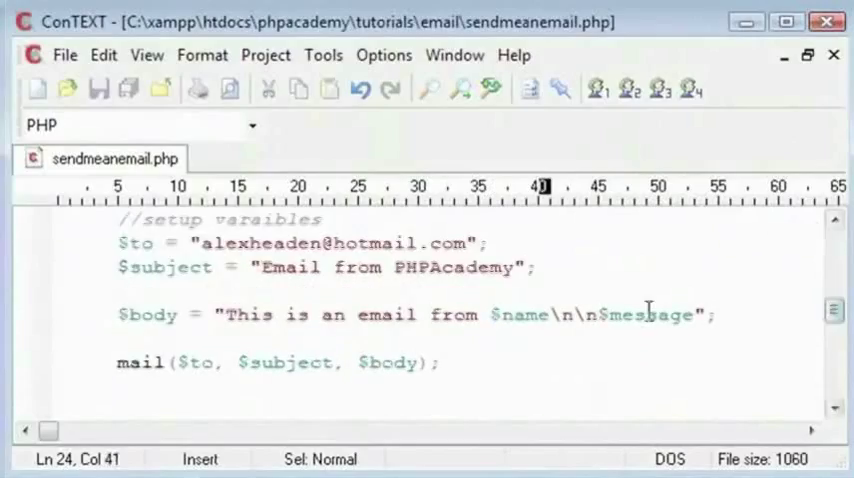
pyautogui.moveTo(552, 314); pyautogui.dragTo(592, 314)
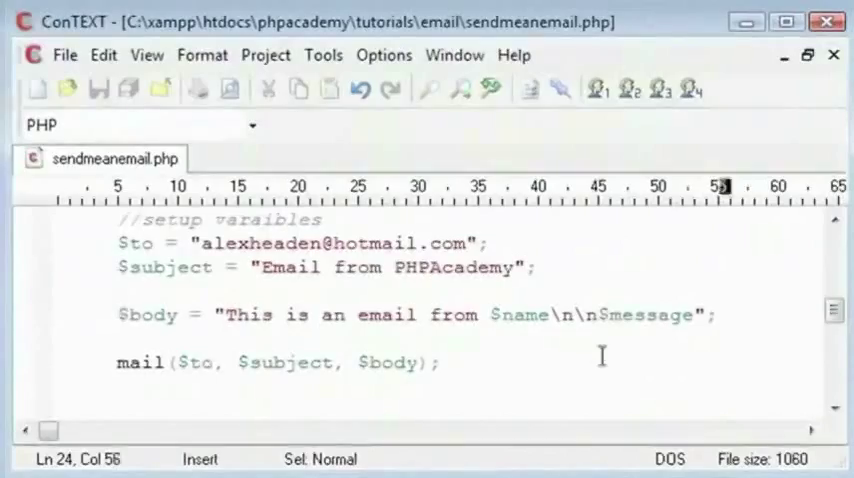
pyautogui.click(438, 362)
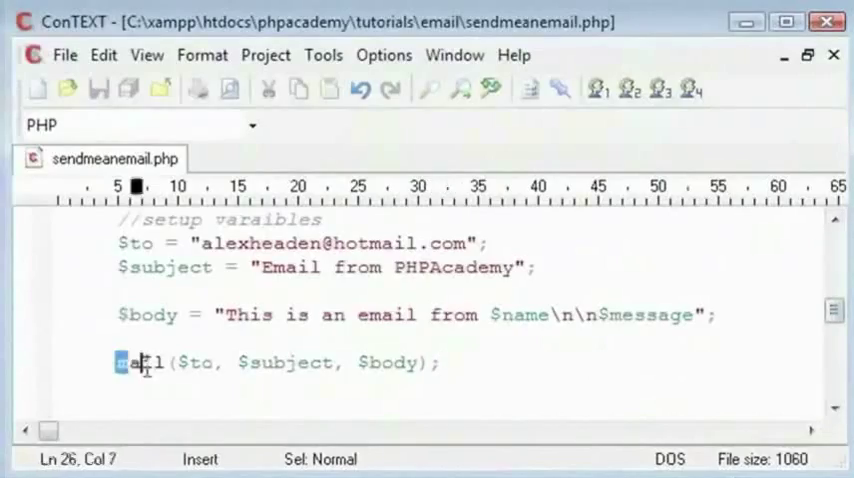
pyautogui.click(440, 362)
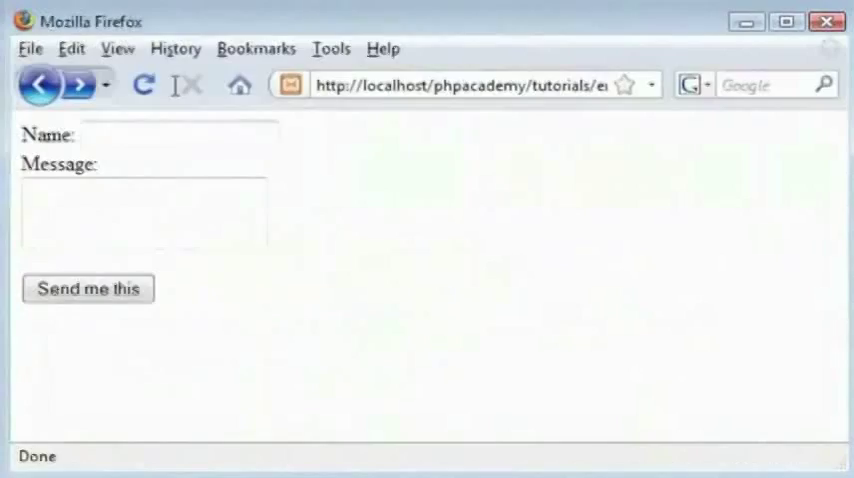
# Submit the form with name Alex and message "This is a test!"
pyautogui.write('Alex')
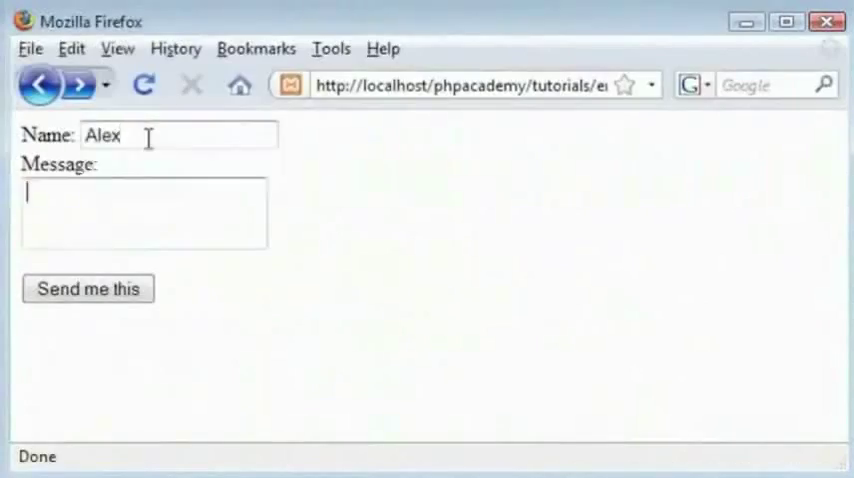
pyautogui.write('This is a test')
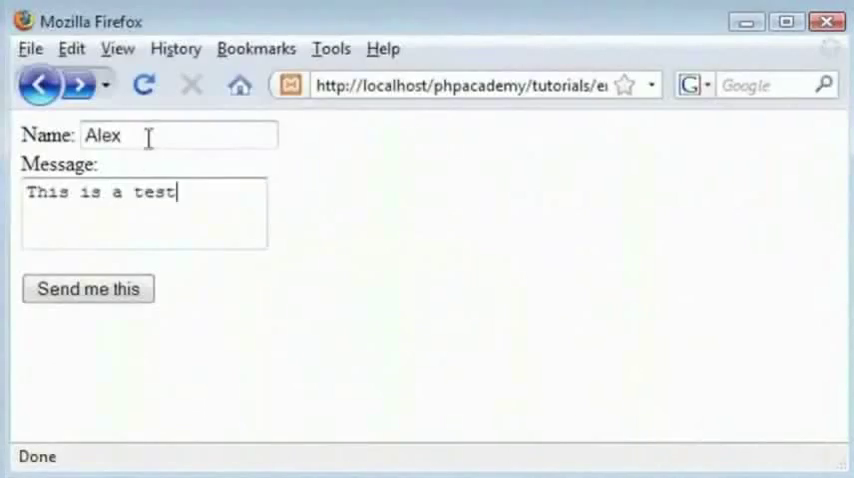
pyautogui.click(88, 288)
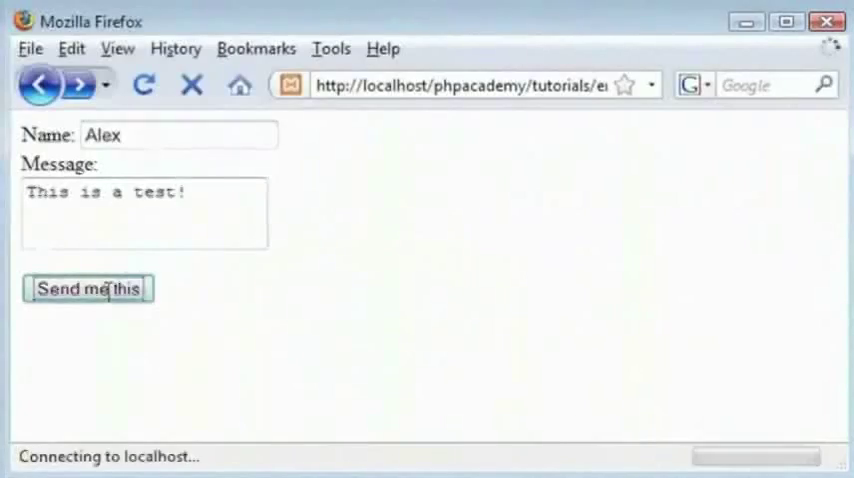
pyautogui.click(88, 288)
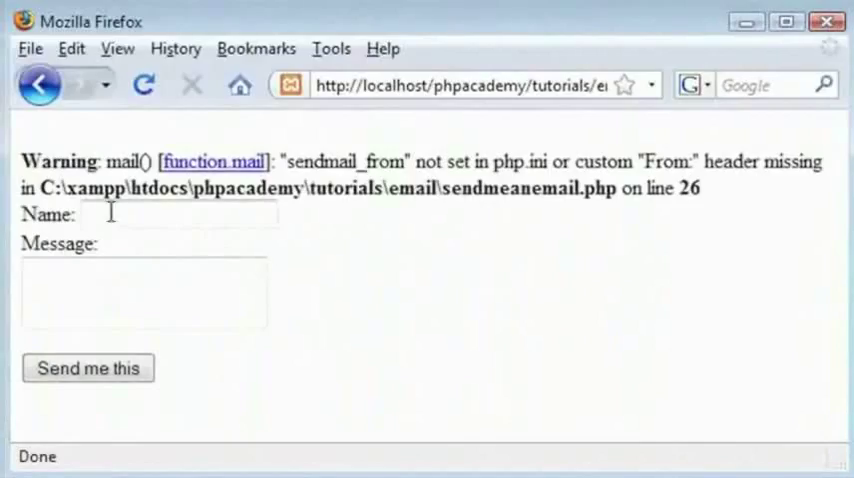
# Highlight the mail() warning about sendmail_from not being set on line 26
pyautogui.moveTo(22, 160); pyautogui.dragTo(700, 188)
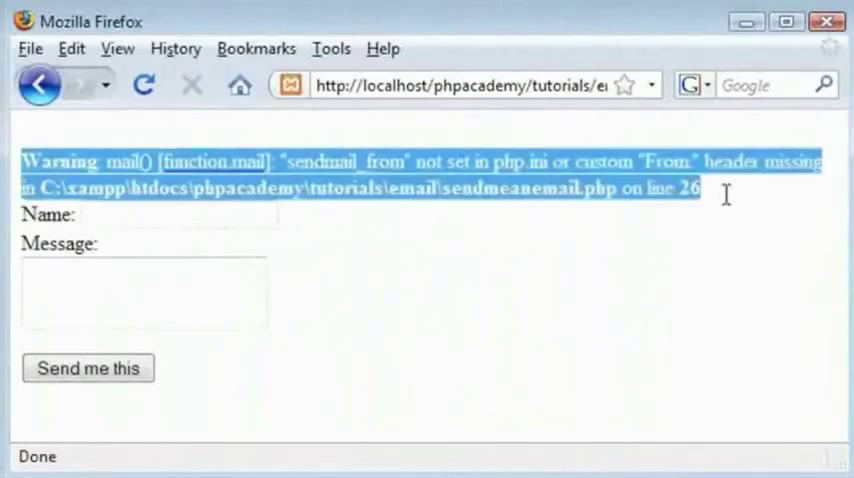